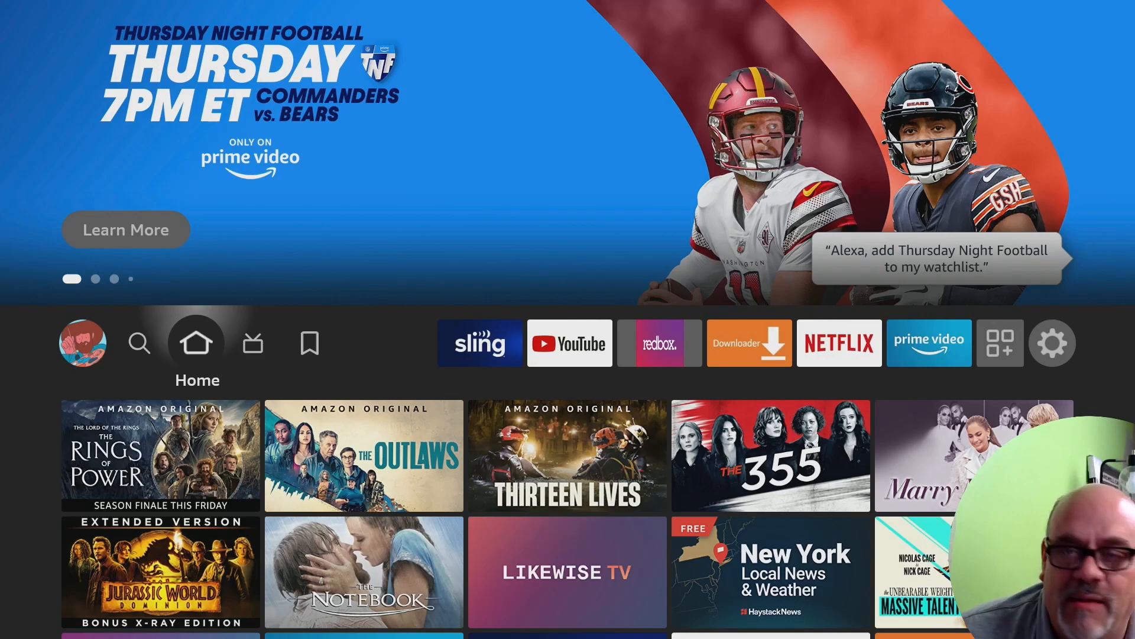
Step: Open the main Settings menu from the Home screen's top-bar gear icon
click(82, 342)
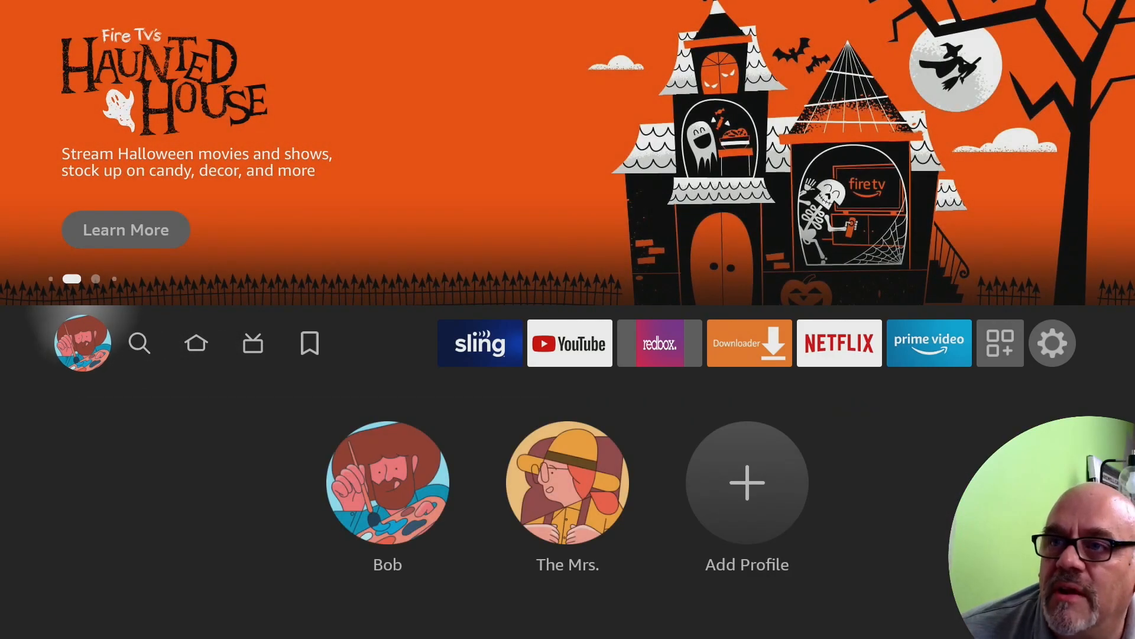
click(1052, 342)
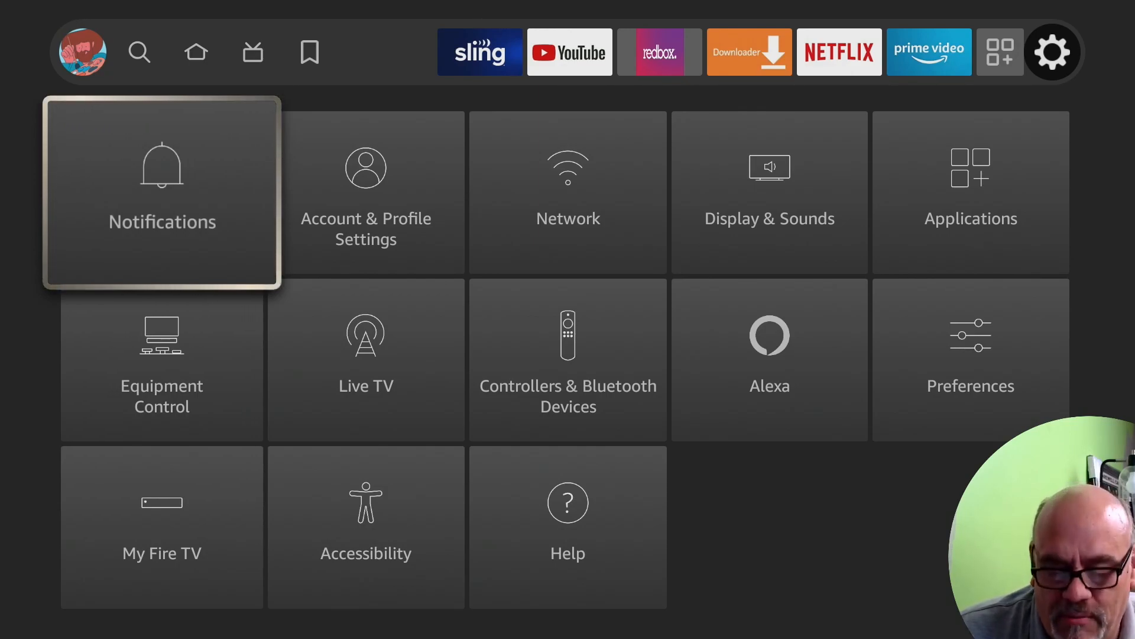
click(162, 192)
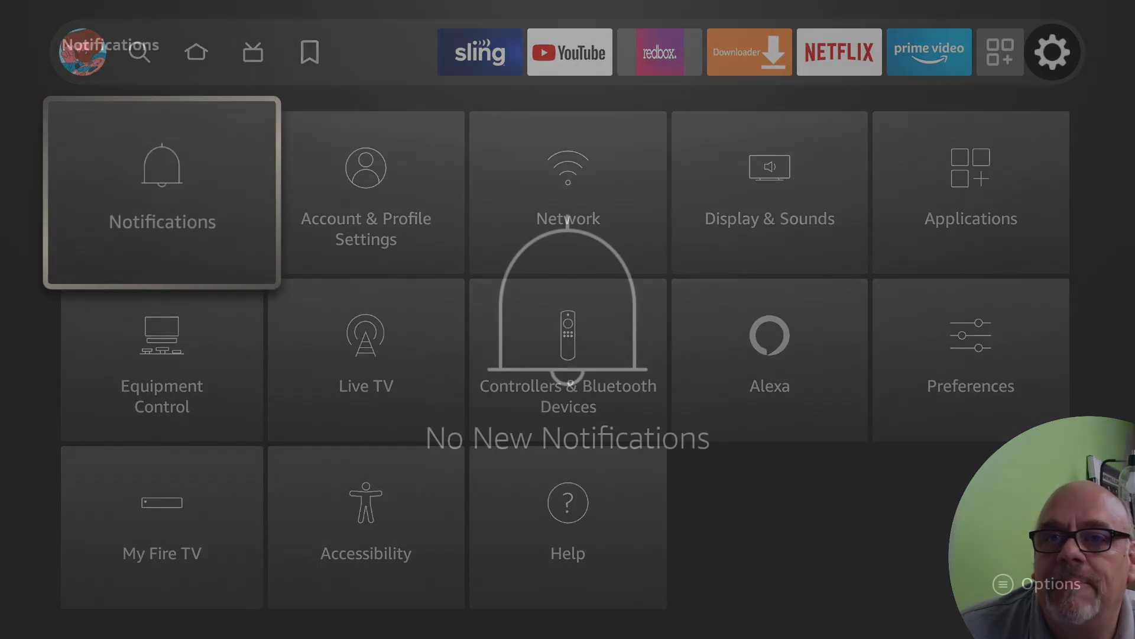
click(162, 190)
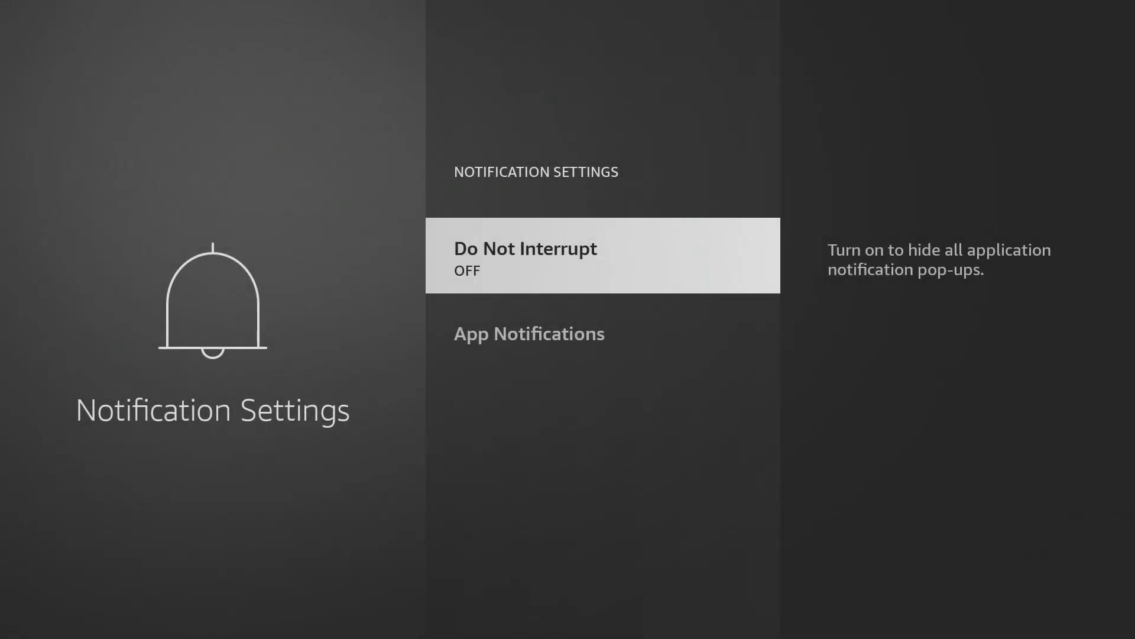
click(602, 254)
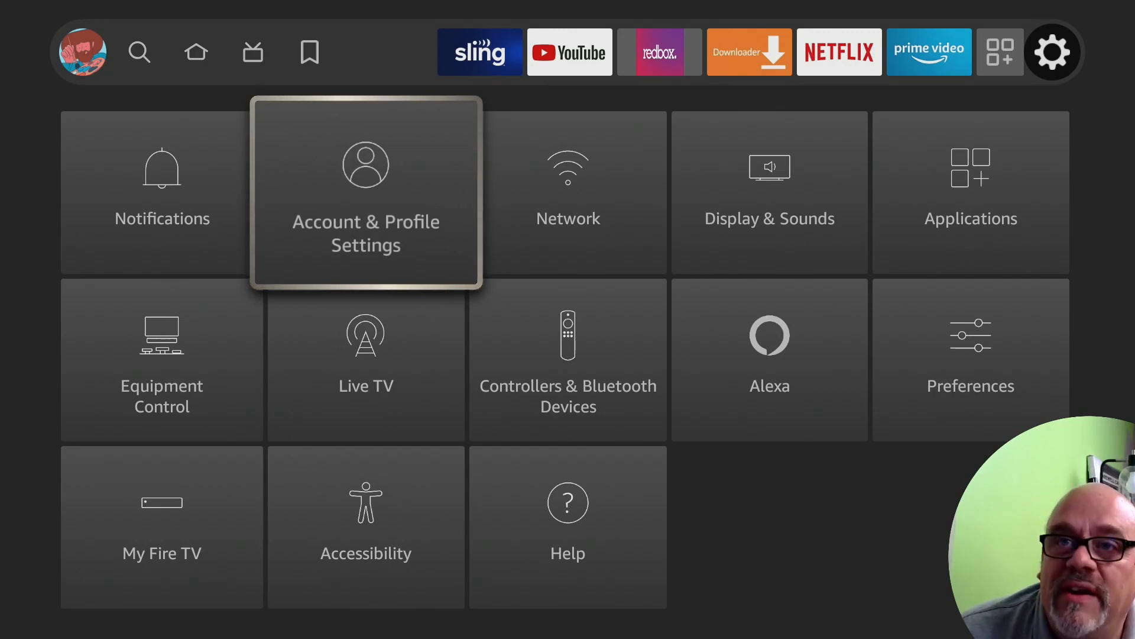
Step: In Account & Profile Settings, select Profiles to reach the two-profile Who's Watching screen
click(365, 191)
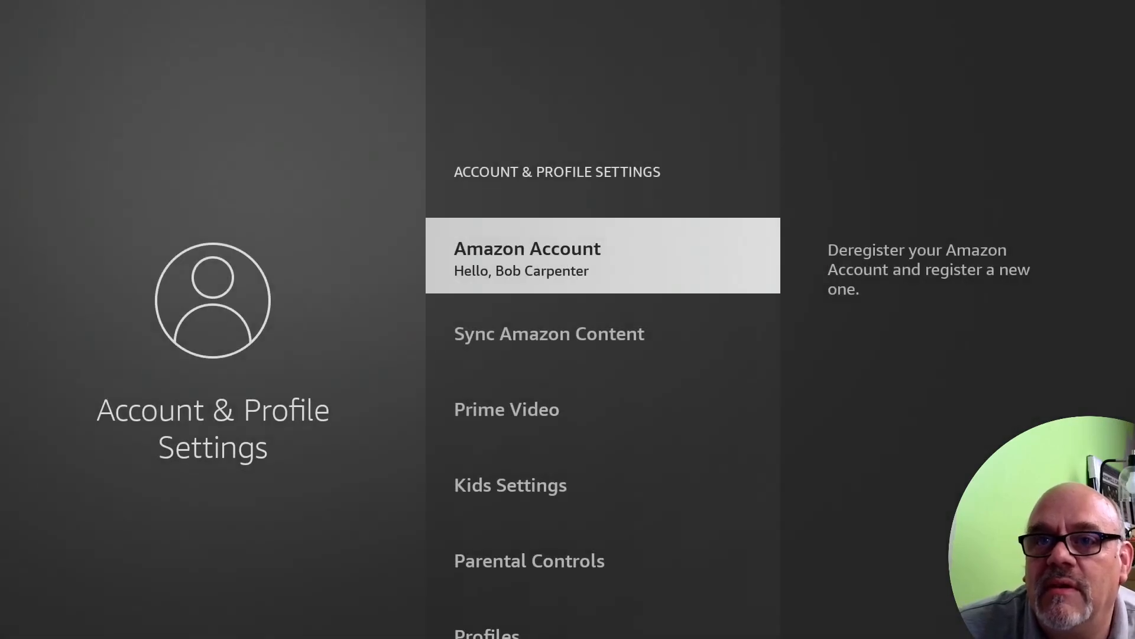
scroll(down, 3)
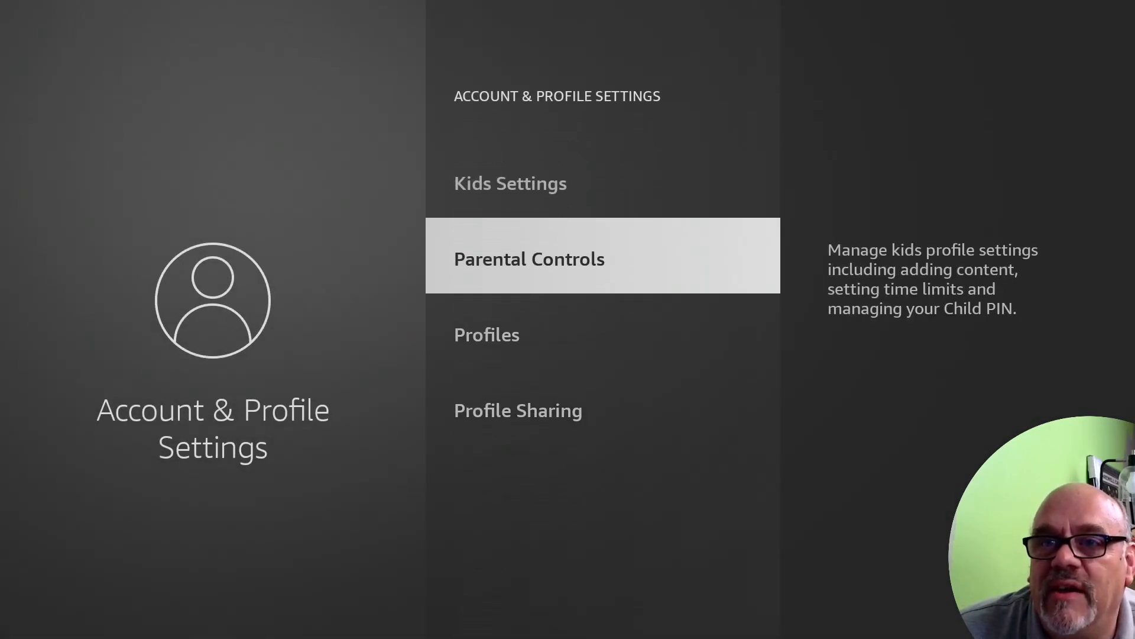
click(528, 259)
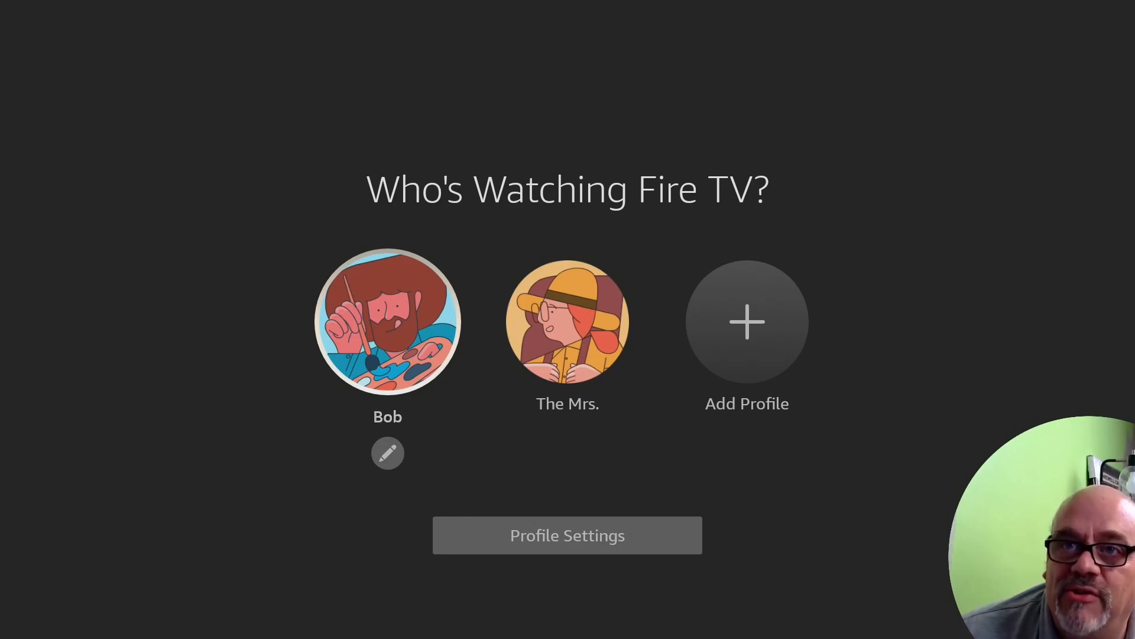
Step: Enter Bob's home screen, then reopen the profile chooser and highlight The Mrs
click(387, 322)
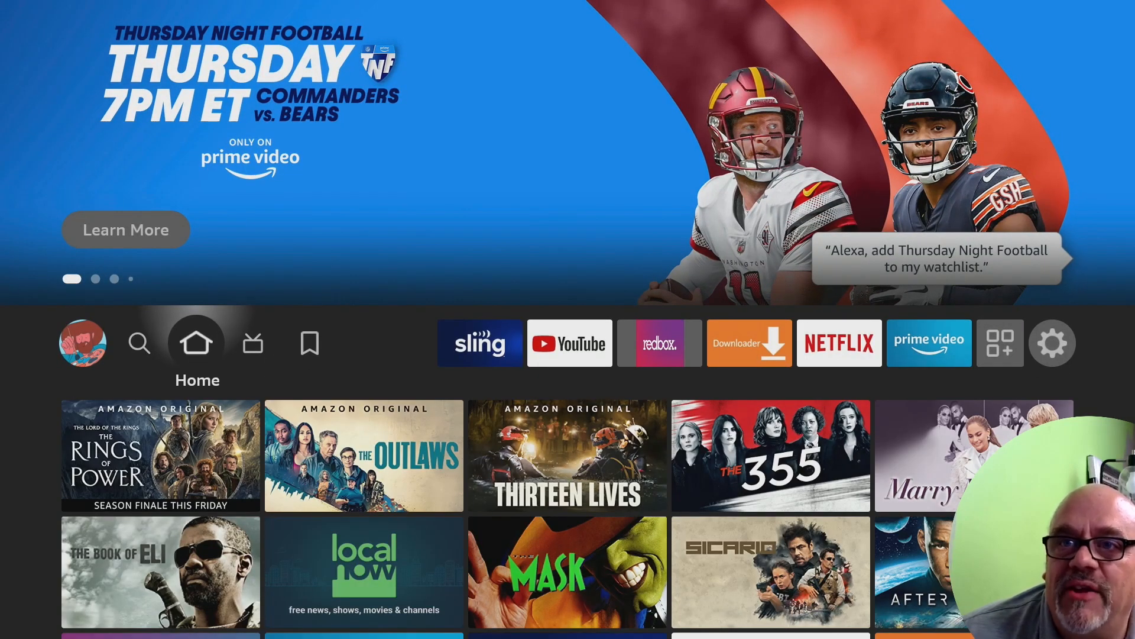
click(1052, 341)
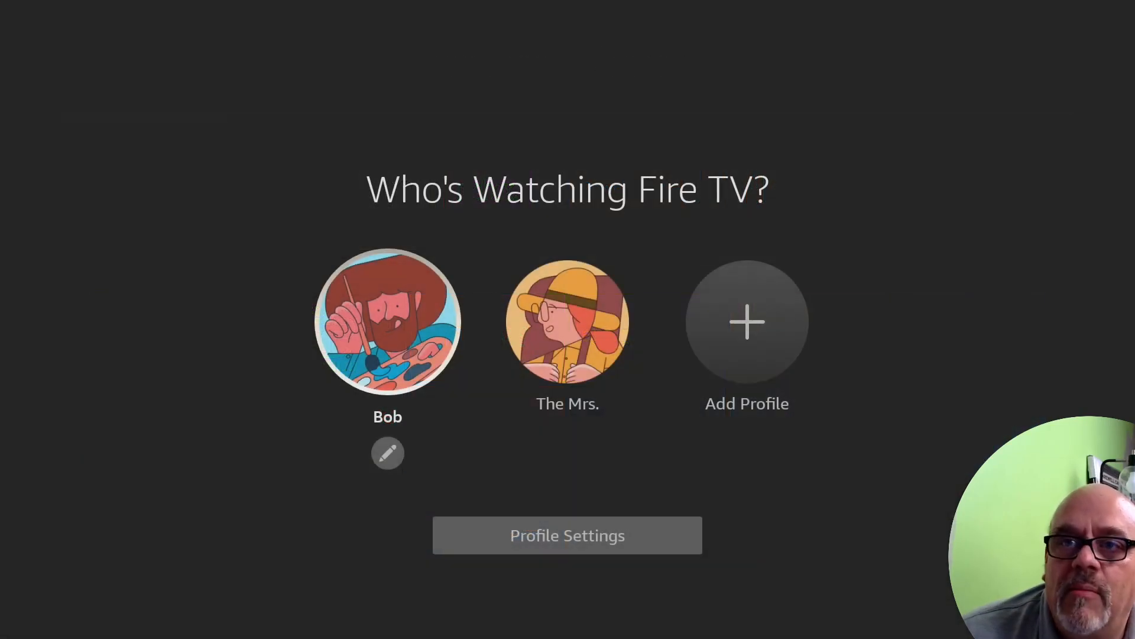
click(568, 320)
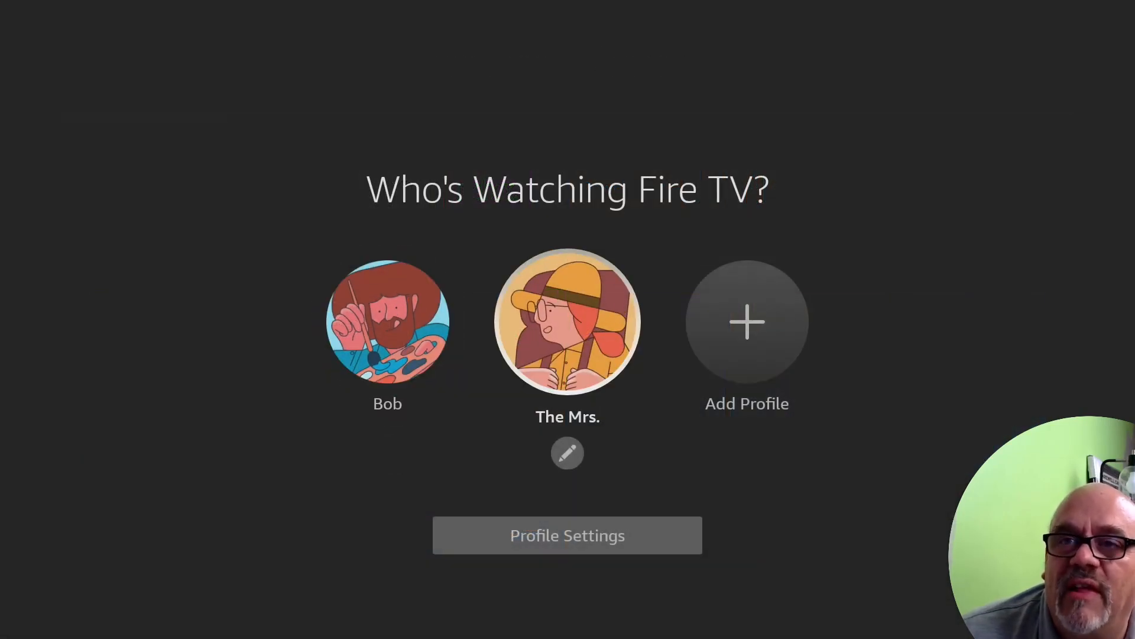
Step: Switch to The Mrs.' profile, view her apps, then return to Settings
click(567, 321)
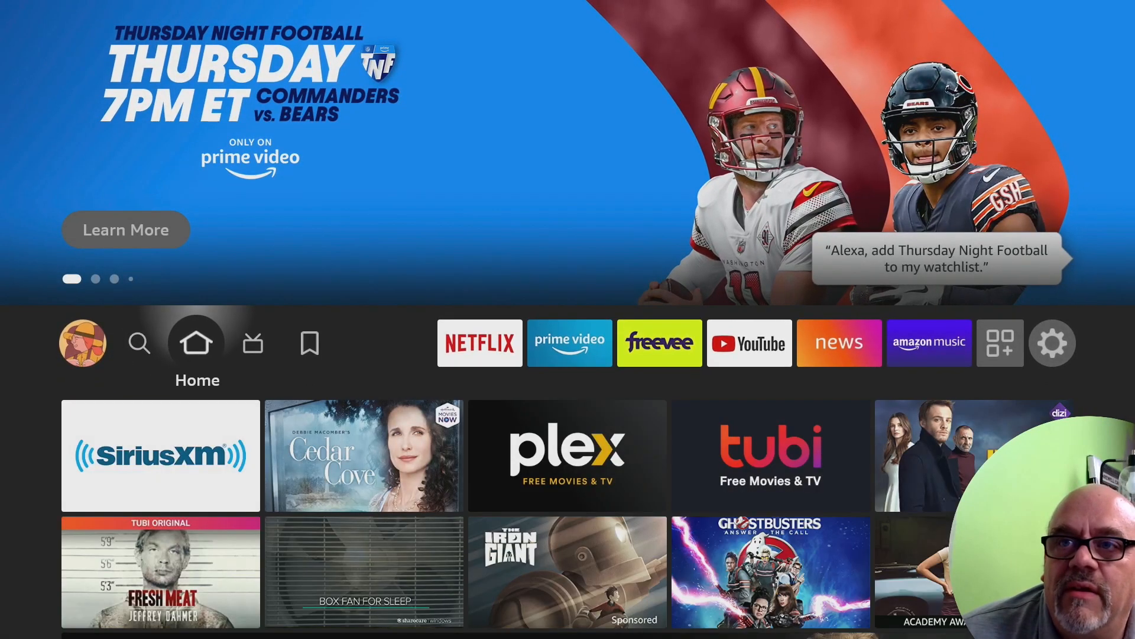
click(83, 342)
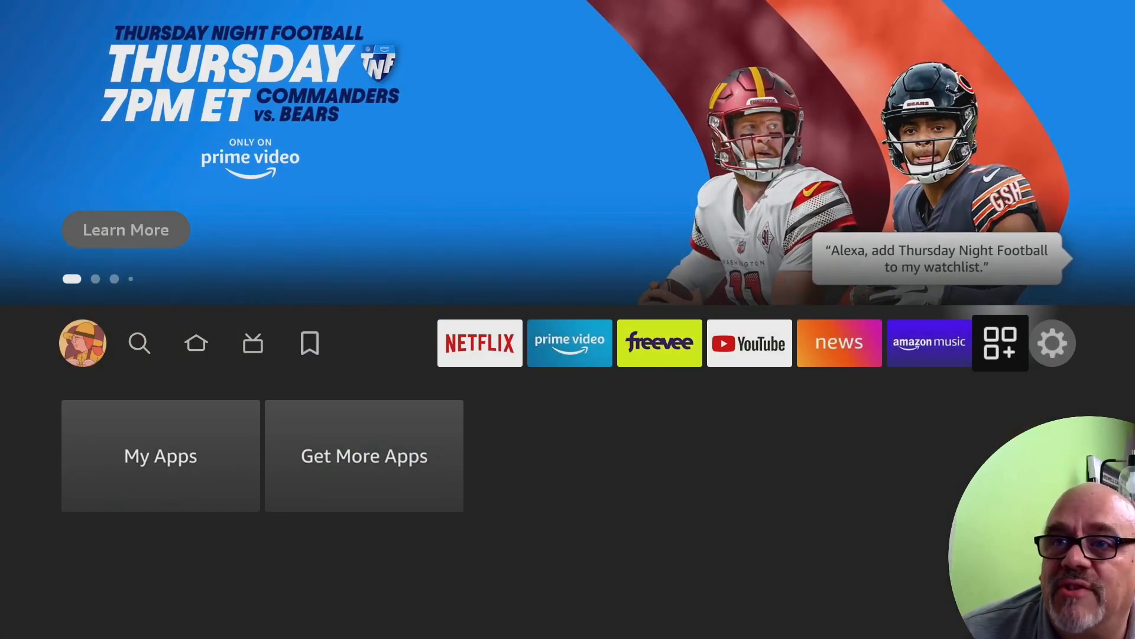
click(1053, 342)
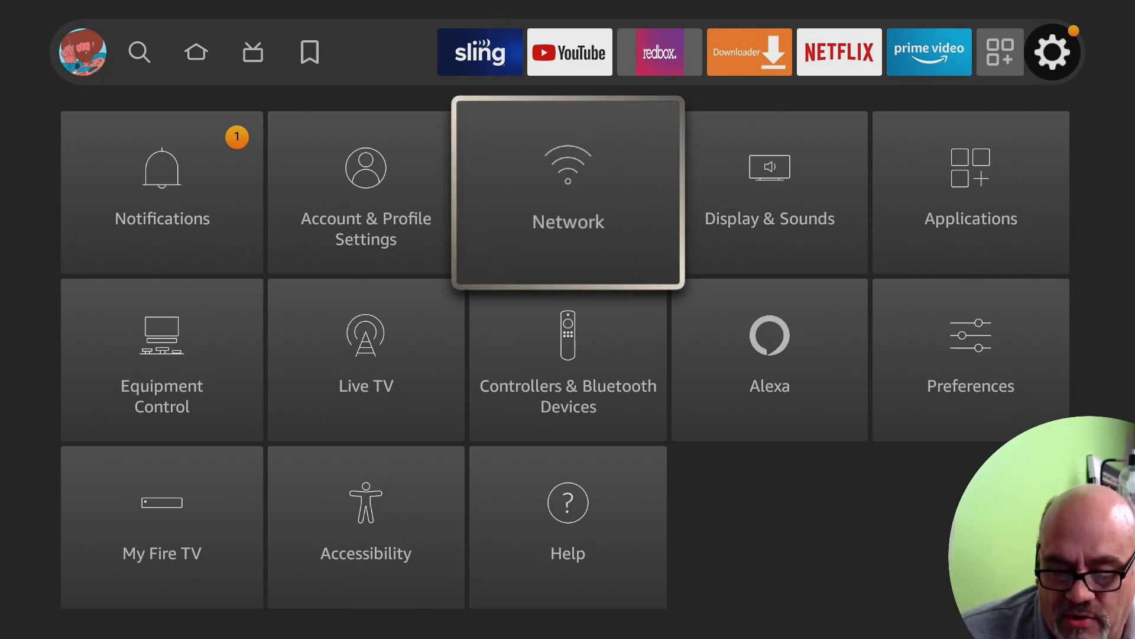
Step: Check CordCuttersLI's Network status: Wi-Fi and internet connected at 207.76 Mbps
click(568, 194)
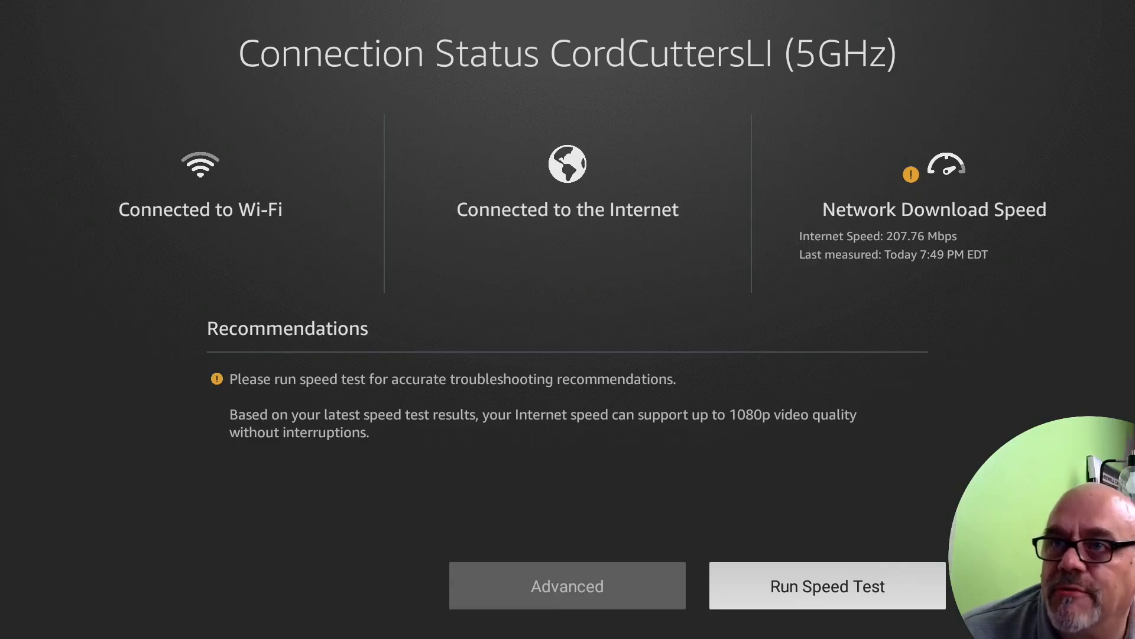
Step: Run a speed test (202.36 Mbps) and view Advanced Status showing channel 153
click(826, 585)
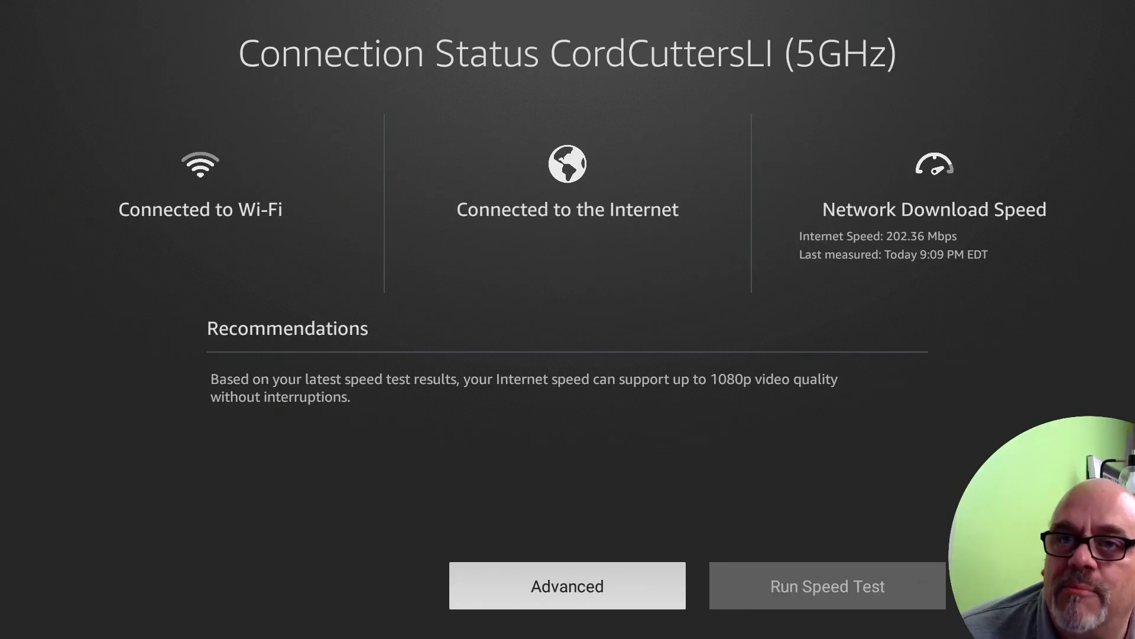
click(567, 585)
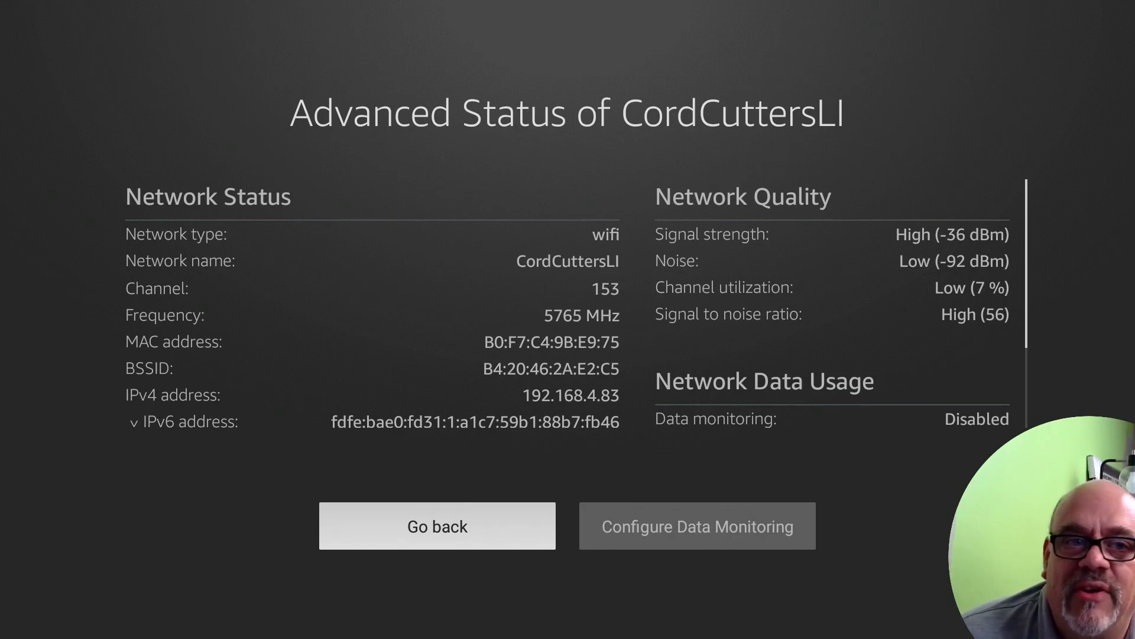
Step: Review the network list and details (-34 dBm signal), then return to main Settings
click(436, 525)
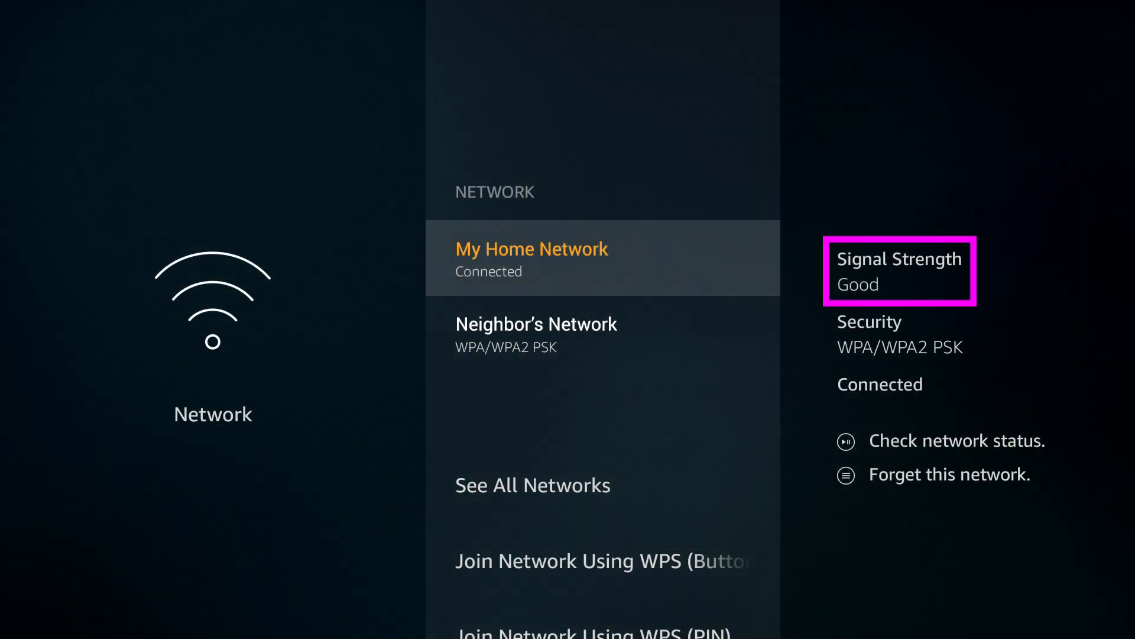
click(957, 440)
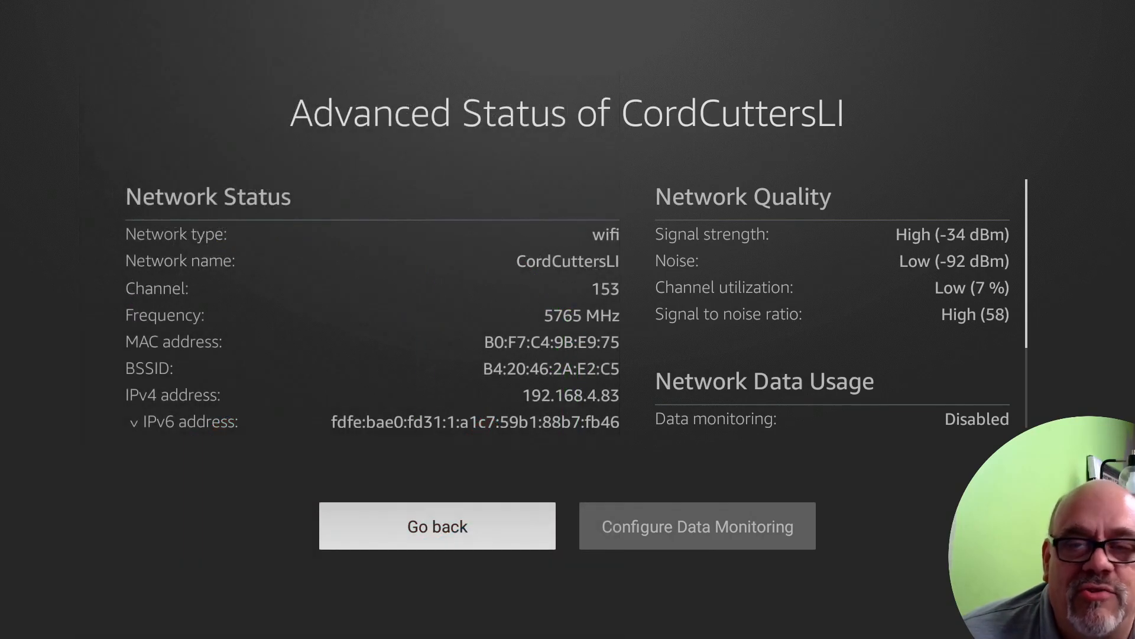
click(437, 525)
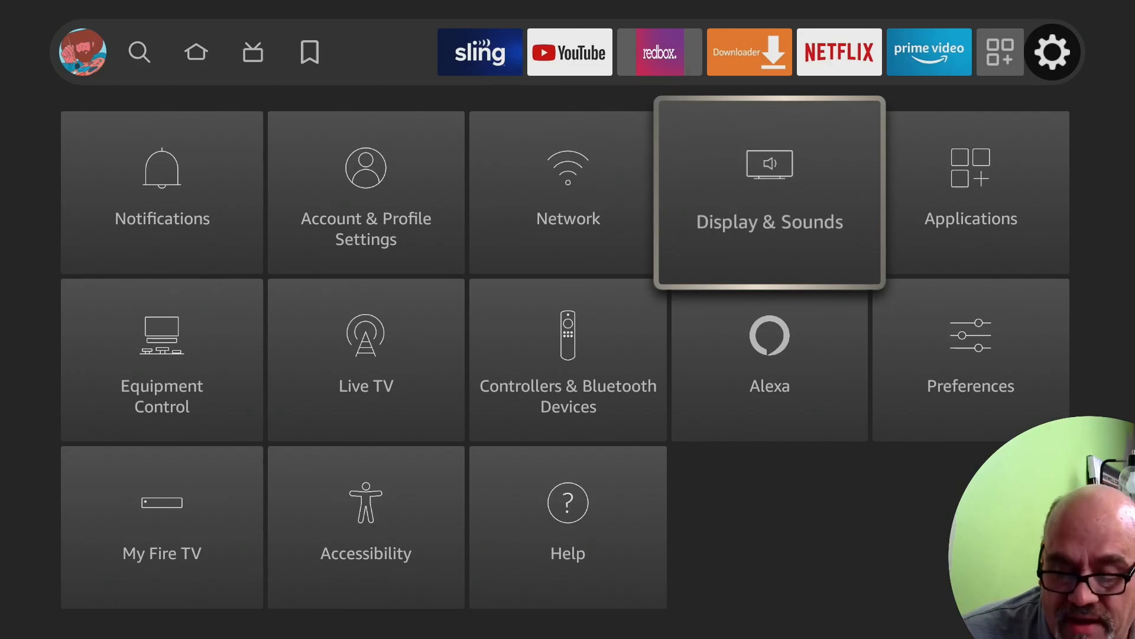
Step: Open Display & Sounds > Display, reviewing Always HDR and No Scale calibration
click(769, 189)
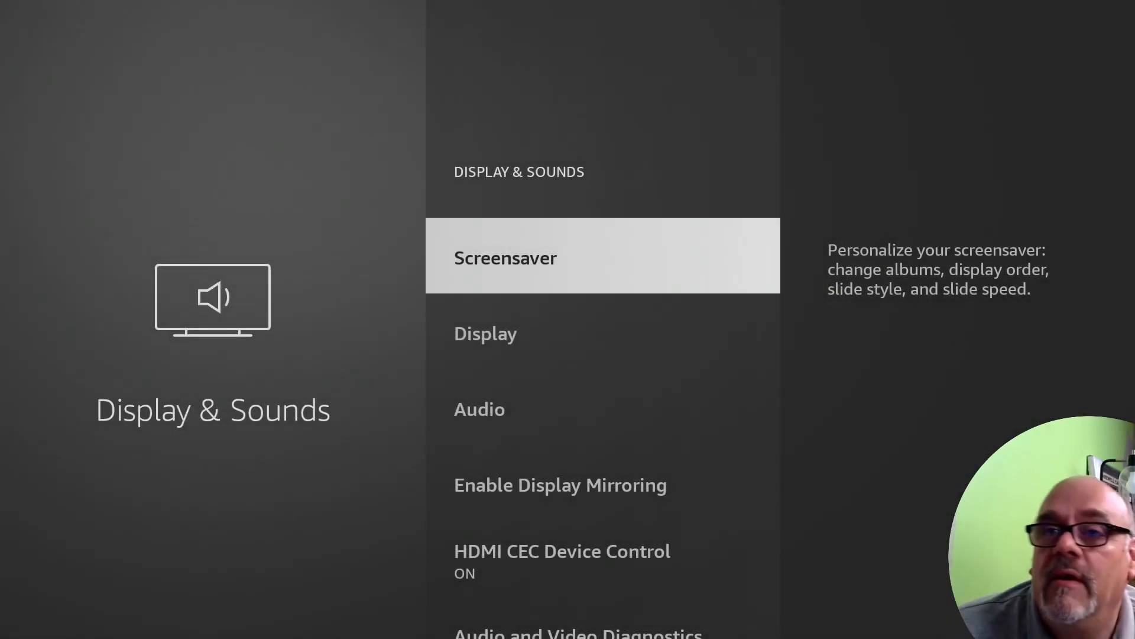
key(Down)
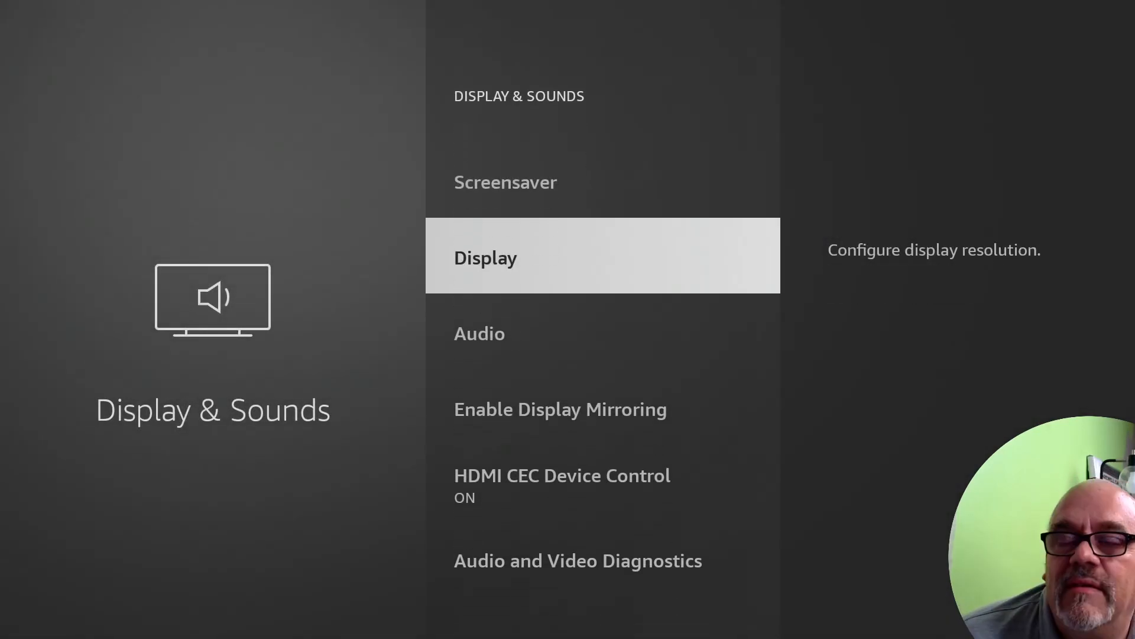
click(485, 258)
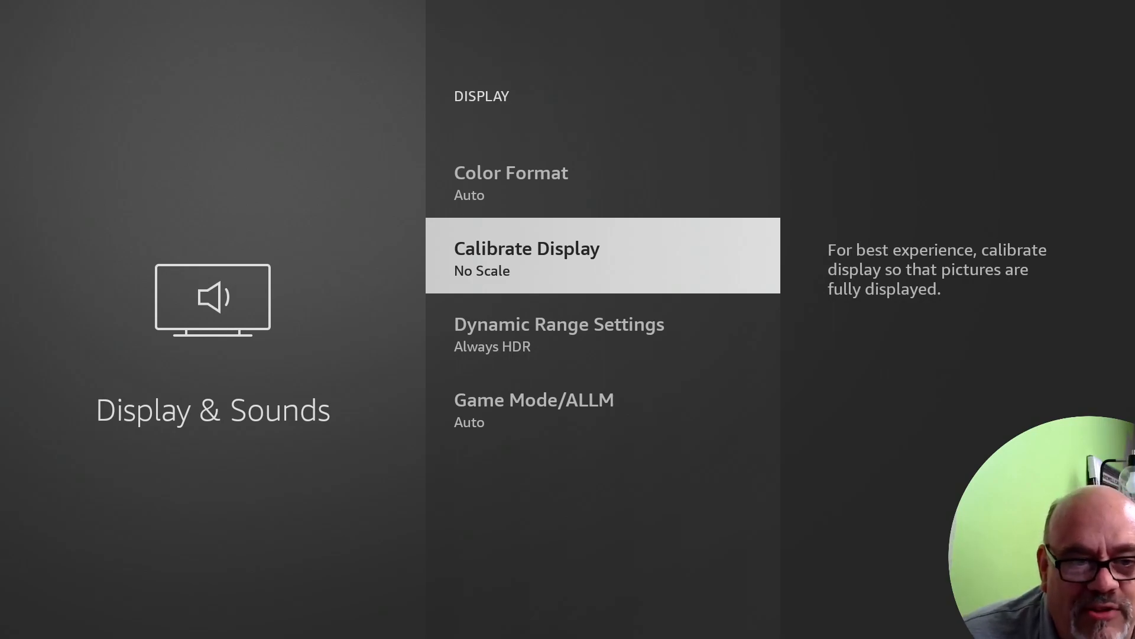
click(526, 255)
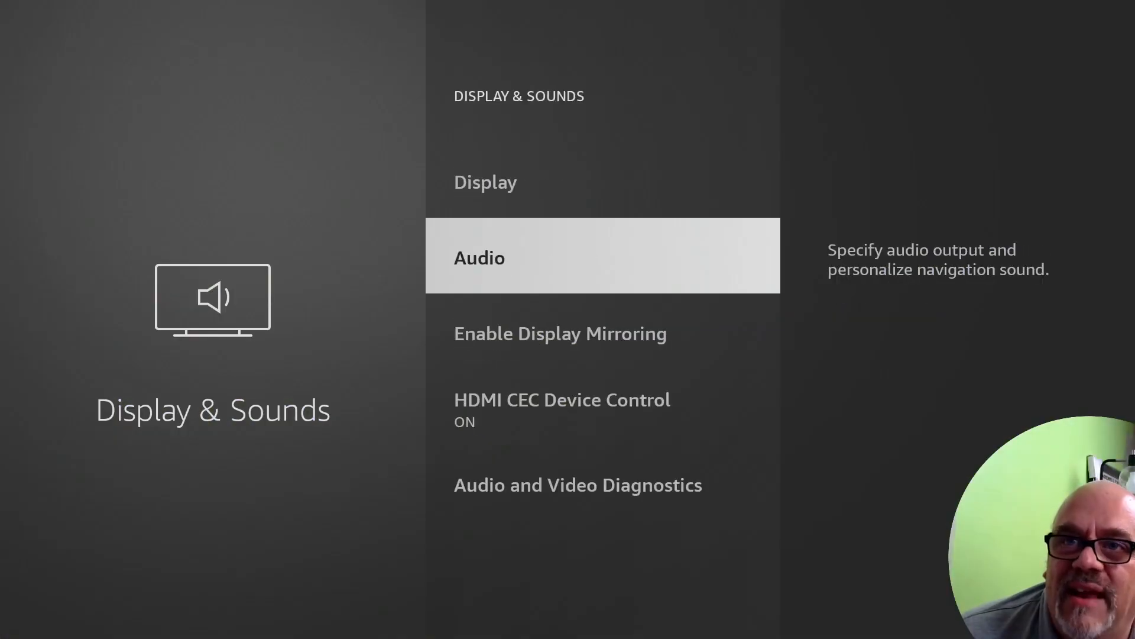
Step: In Audio settings, toggle Navigation Sounds from OFF to ON
click(479, 257)
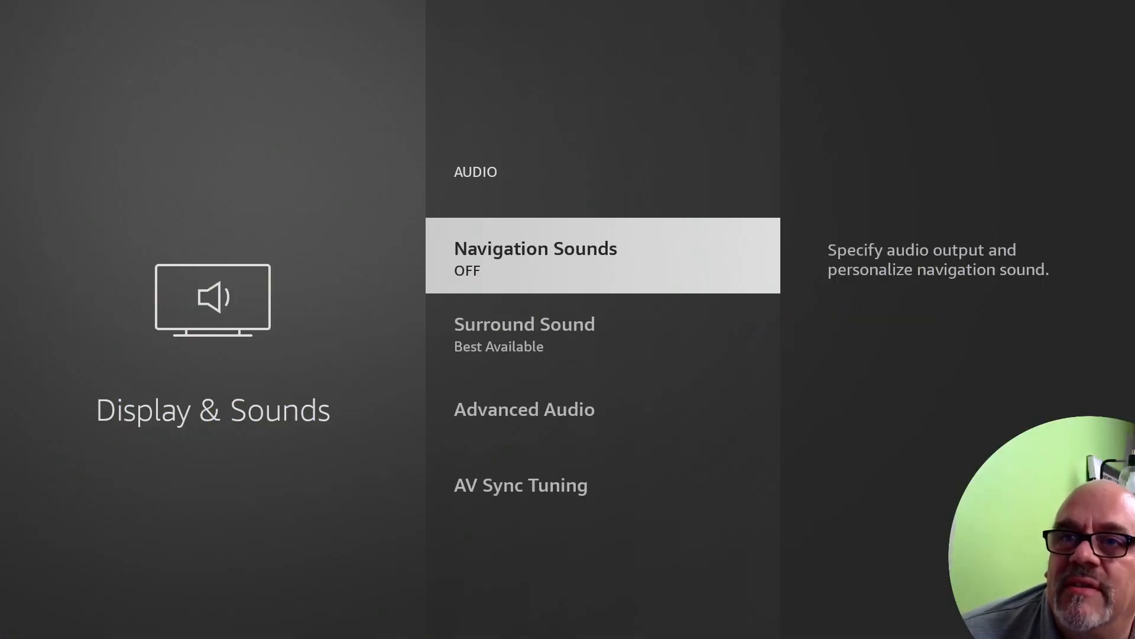
key(Down)
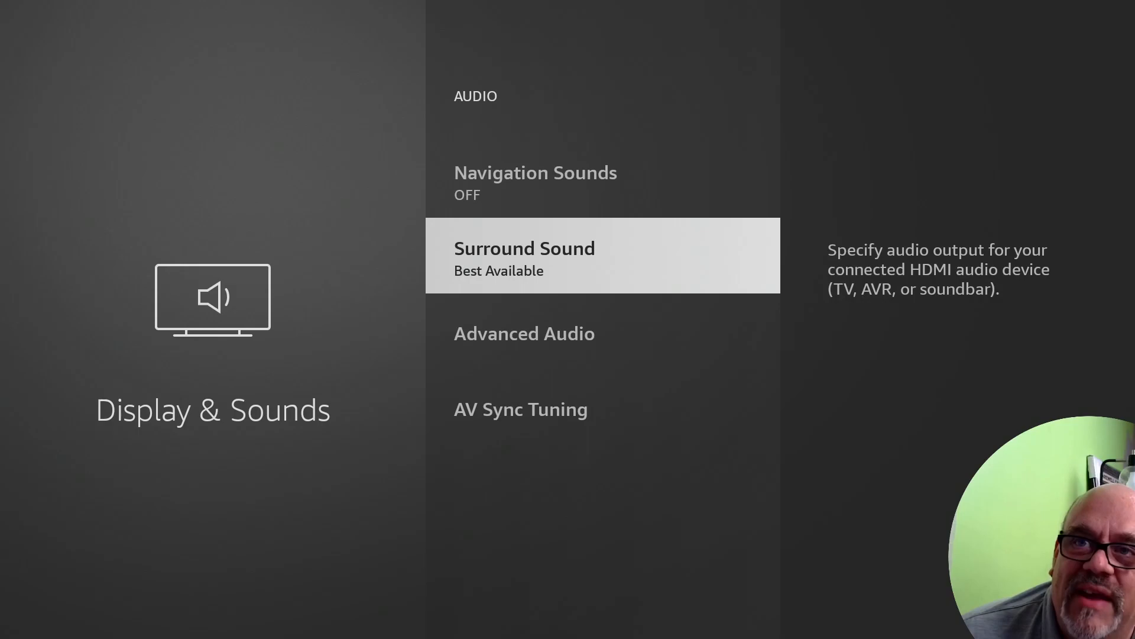
key(Down)
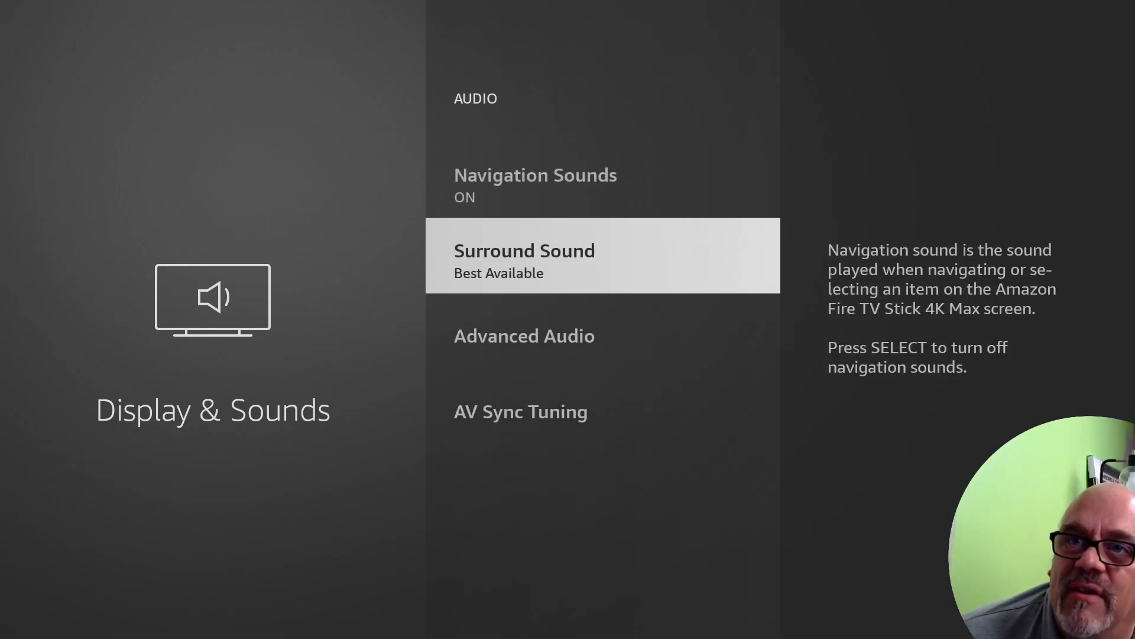
key(Up)
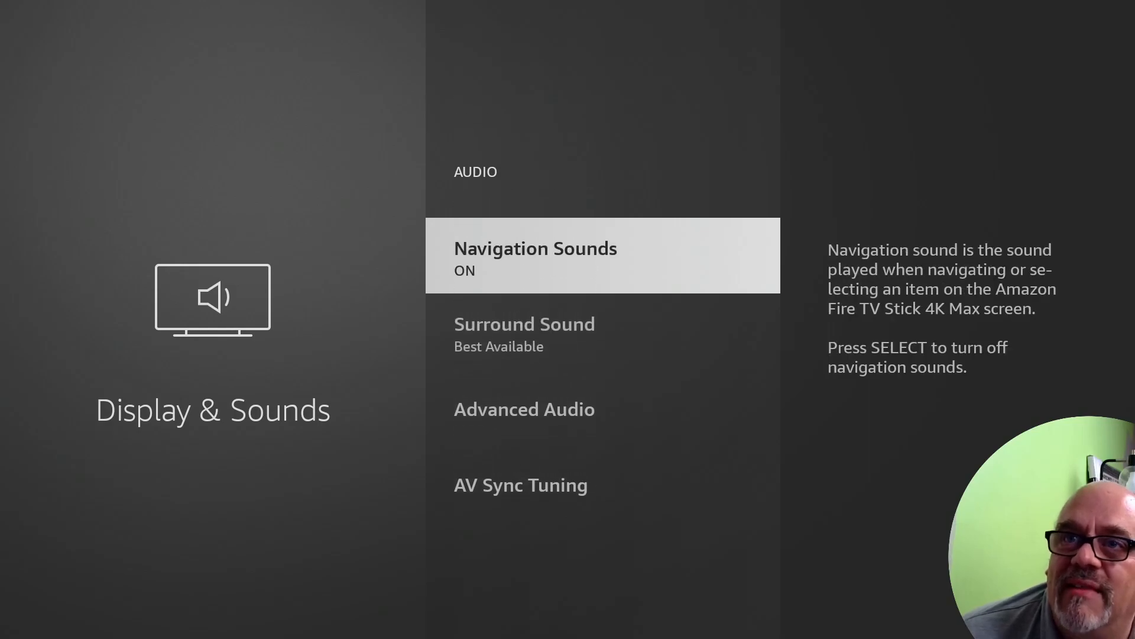
key(DOWN)
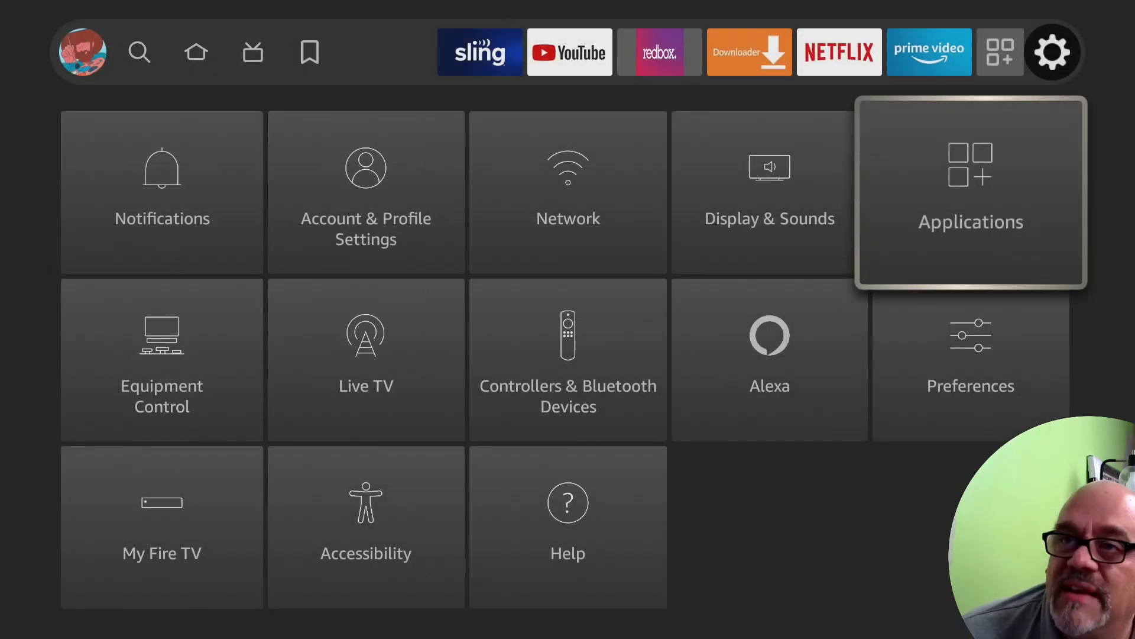
Step: Confirm clearing Peacock TV's cache under Applications > Manage Installed Applications
click(971, 192)
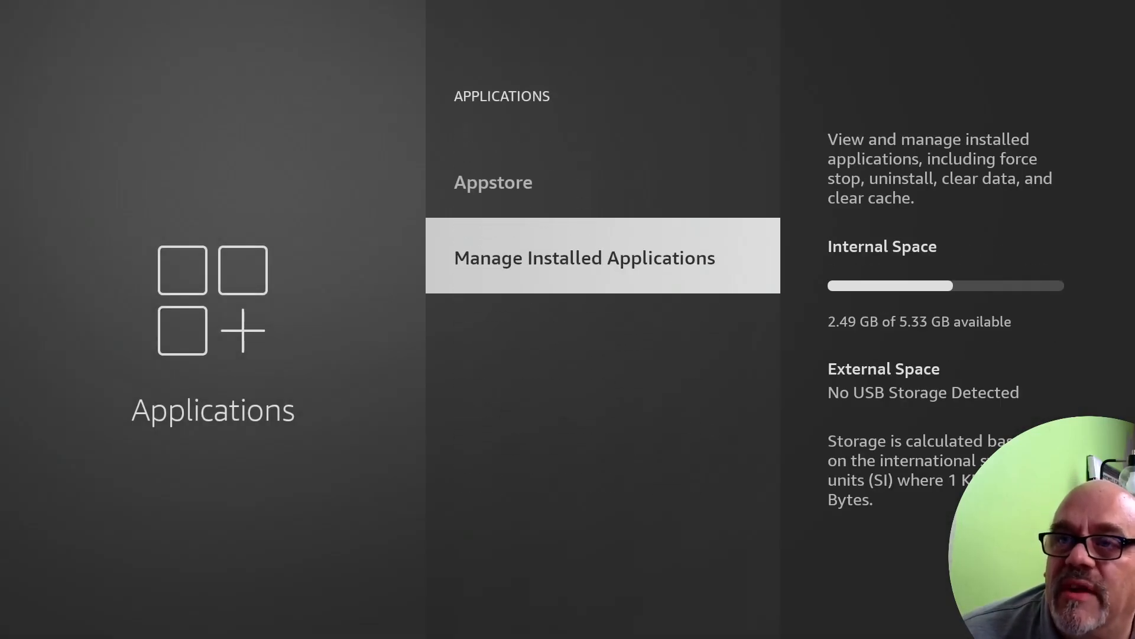
click(584, 257)
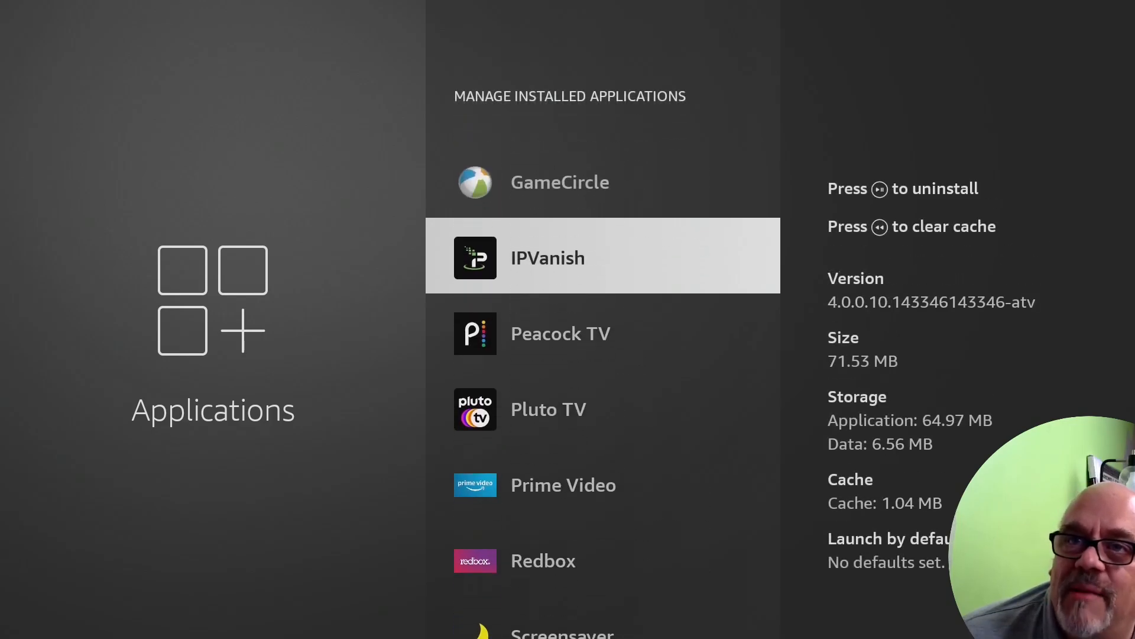
scroll(down, 3)
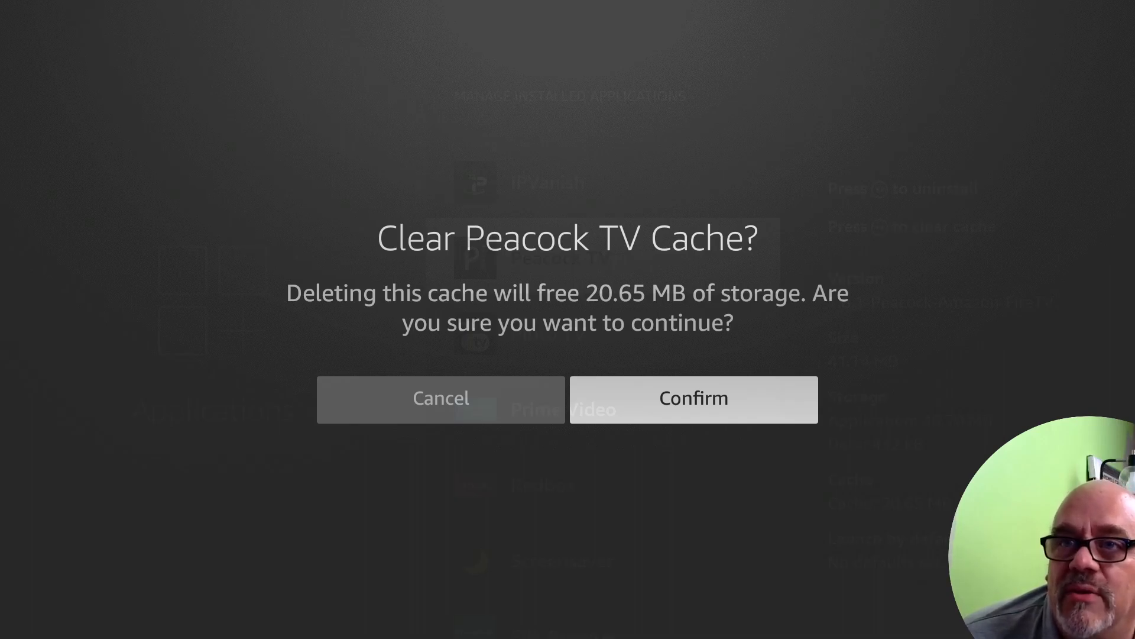
click(691, 399)
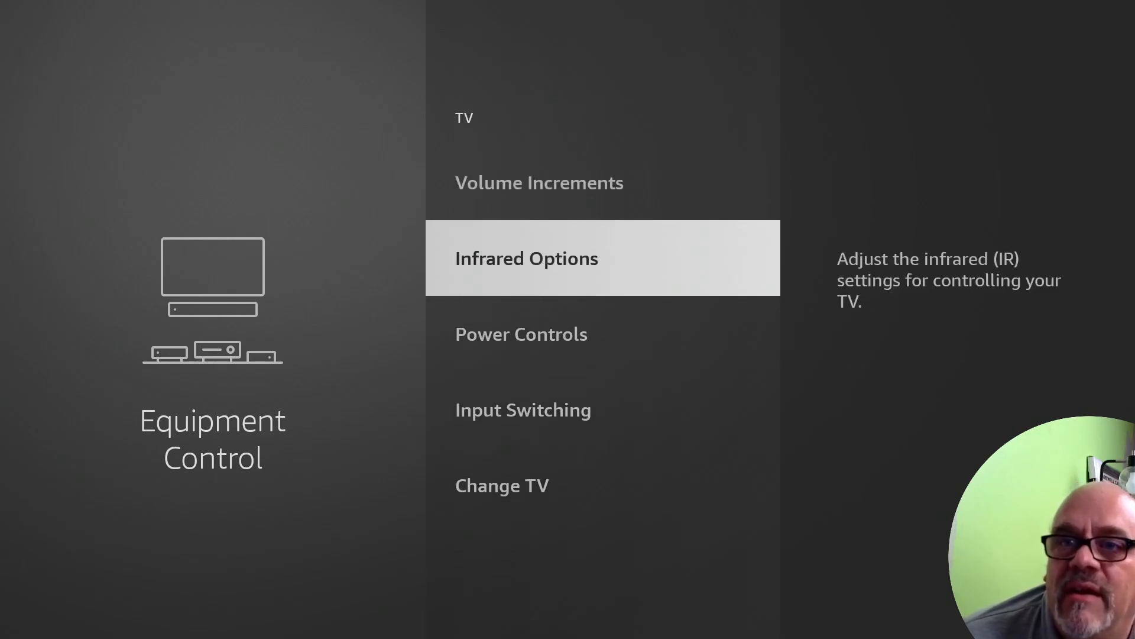
Step: Review Equipment Control > TV options, with Samsung shown as the current TV
scroll(down, 3)
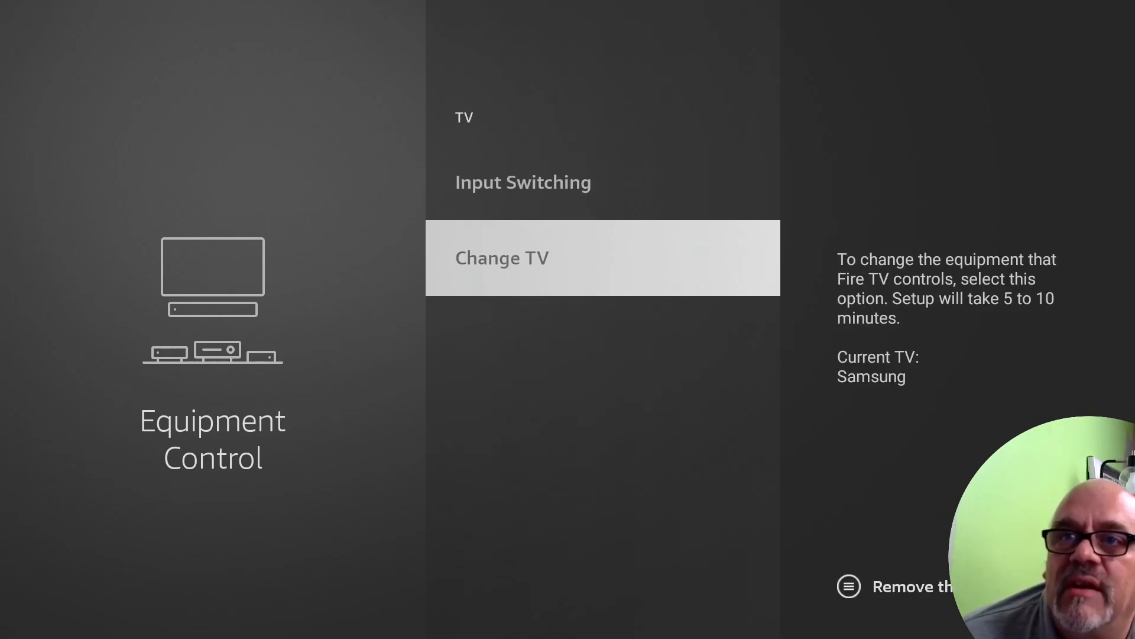
click(501, 258)
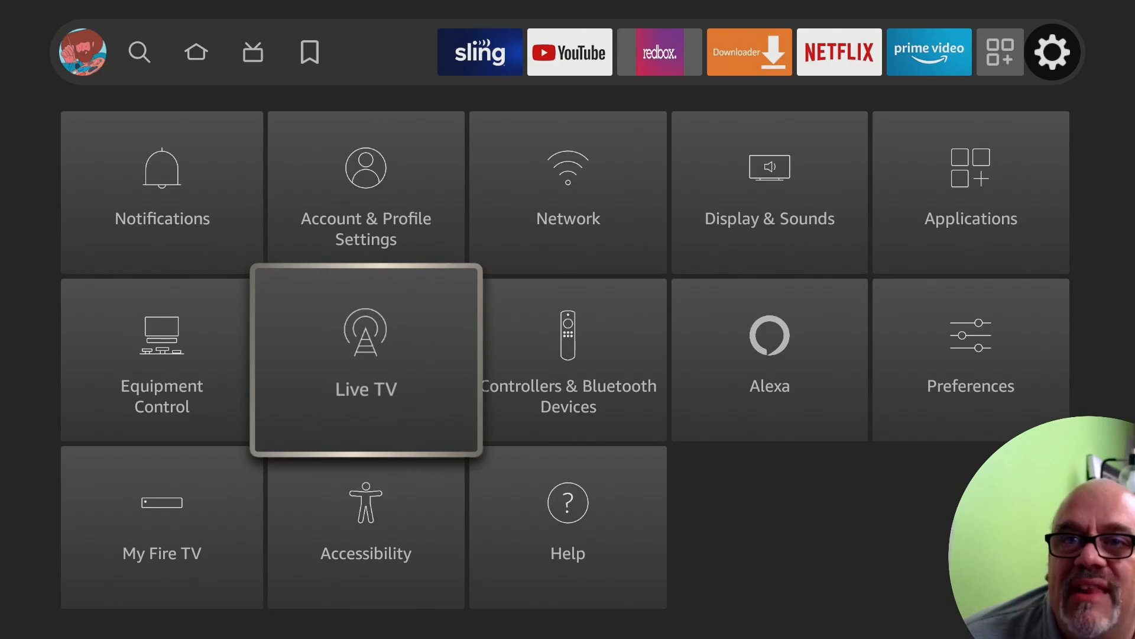
Step: Open Live TV settings and scroll through the Sling TV channel guide
click(365, 358)
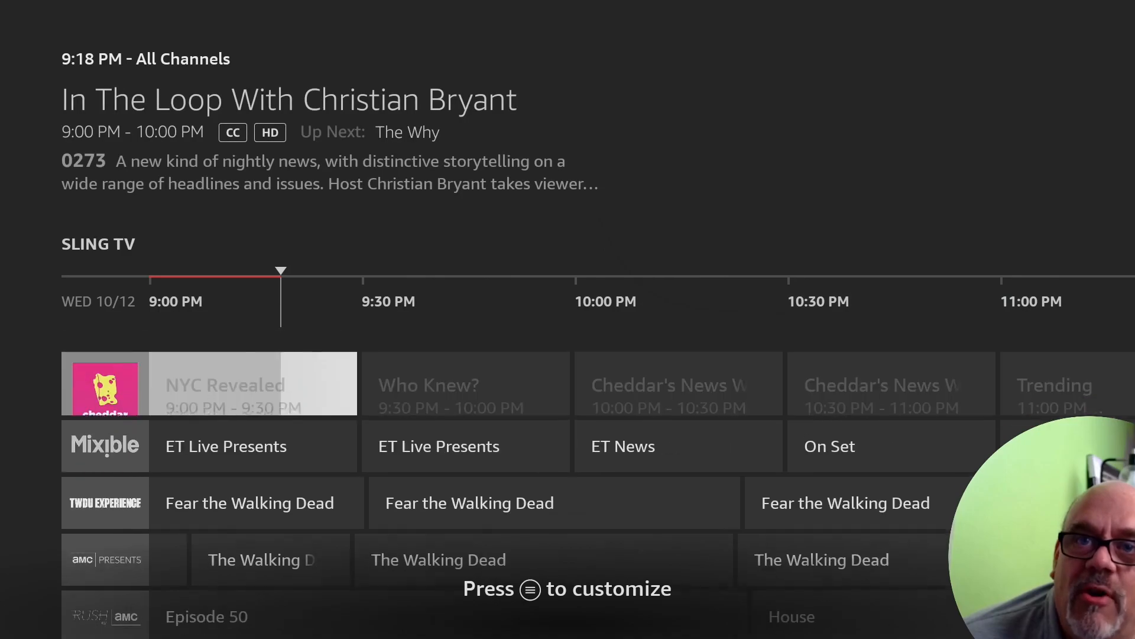
scroll(down, 3)
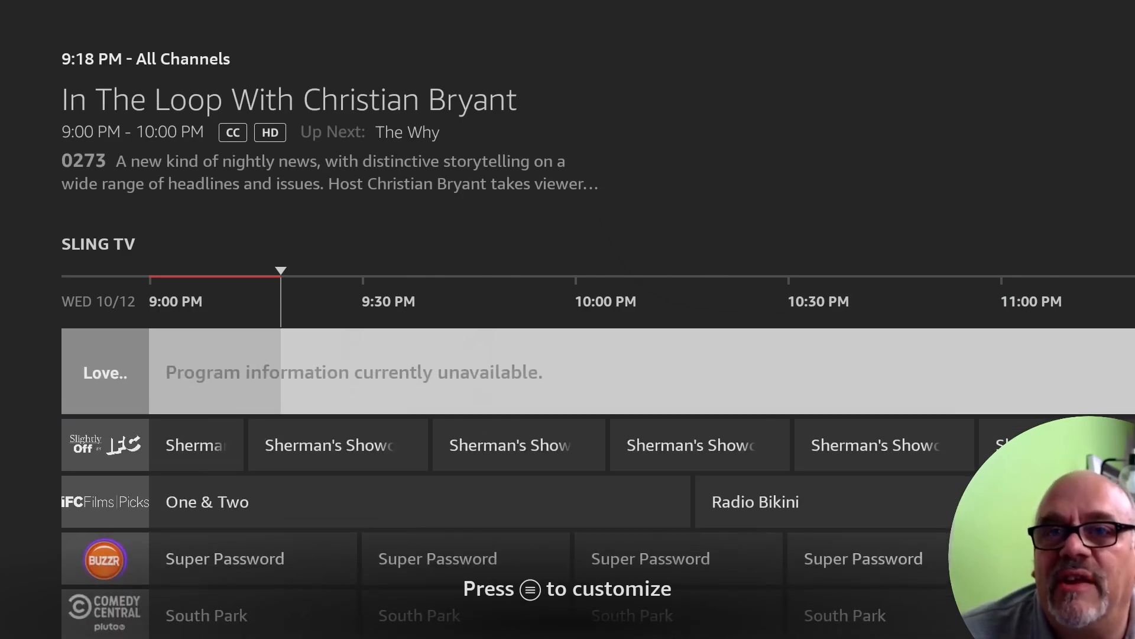
scroll(down, 3)
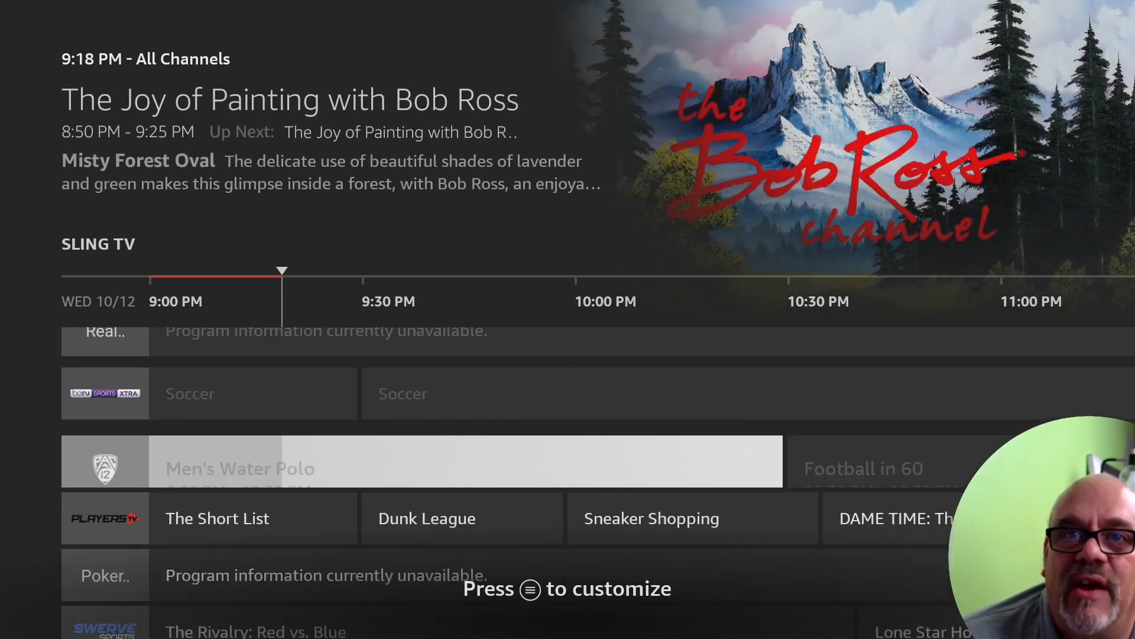
scroll(down, 3)
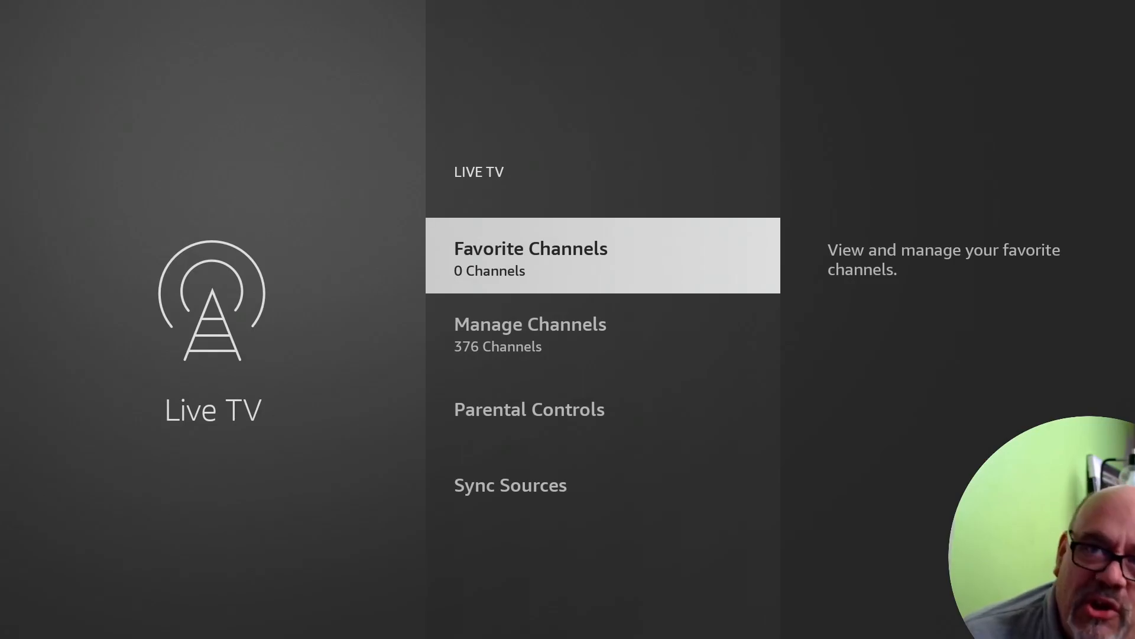
Step: Hide the News by Fire TV source, then open the Pluto TV channel guide
click(530, 335)
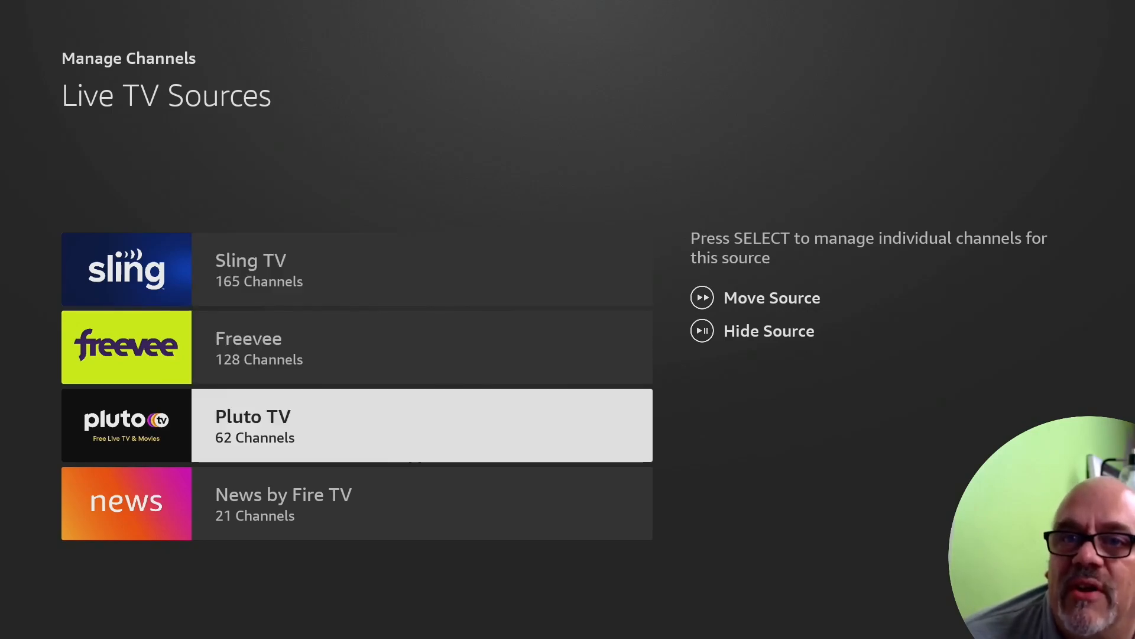
key(Down)
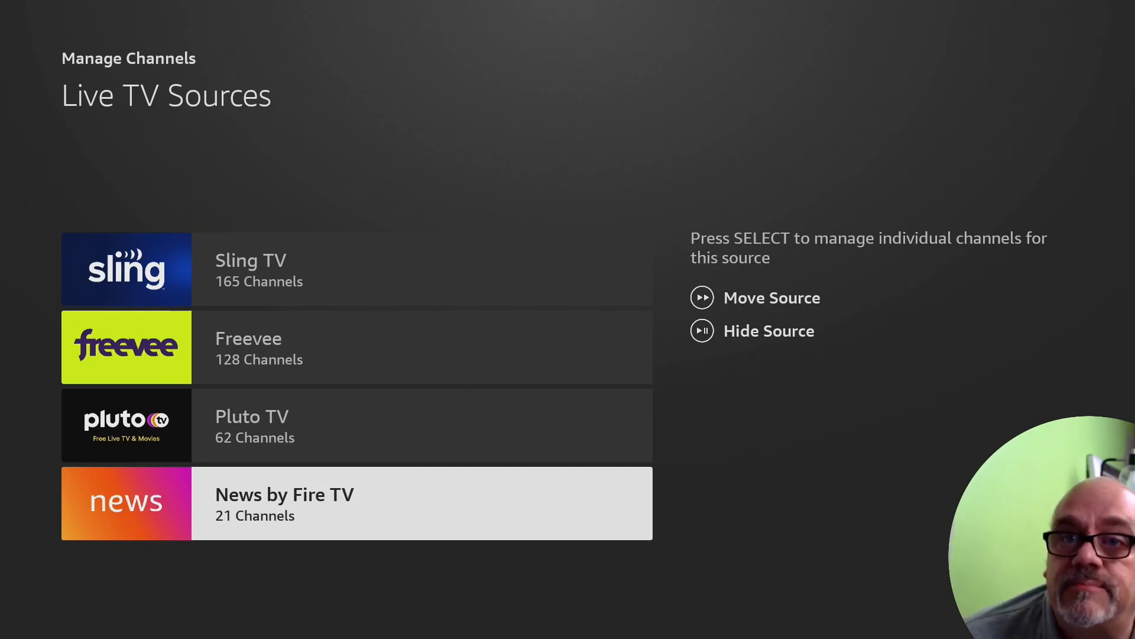
click(769, 331)
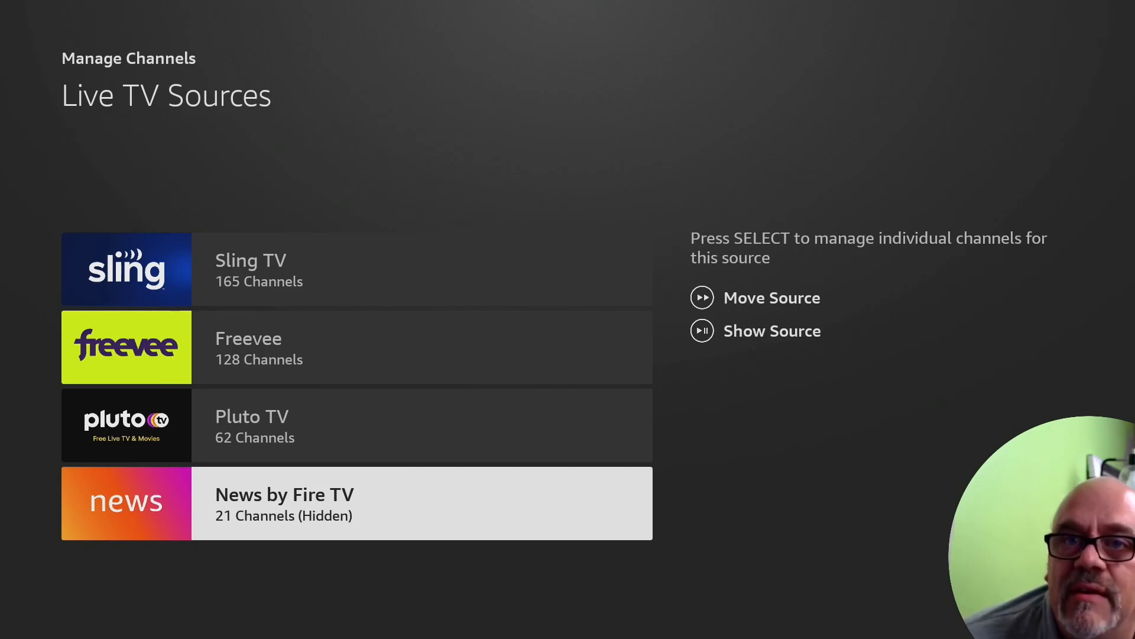
key(Up)
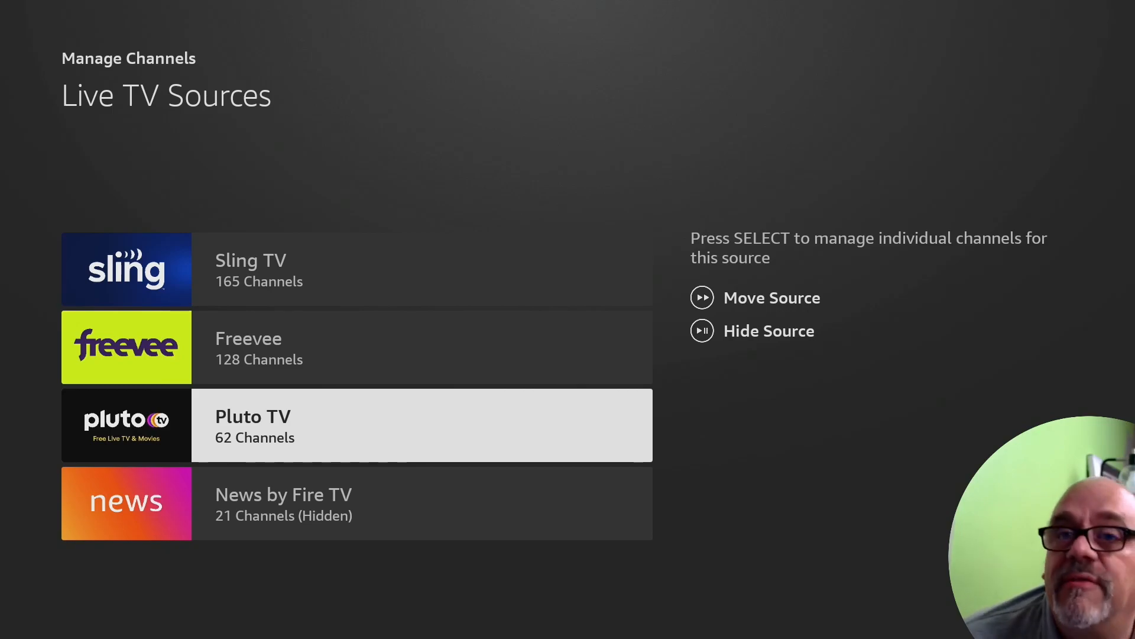
click(778, 298)
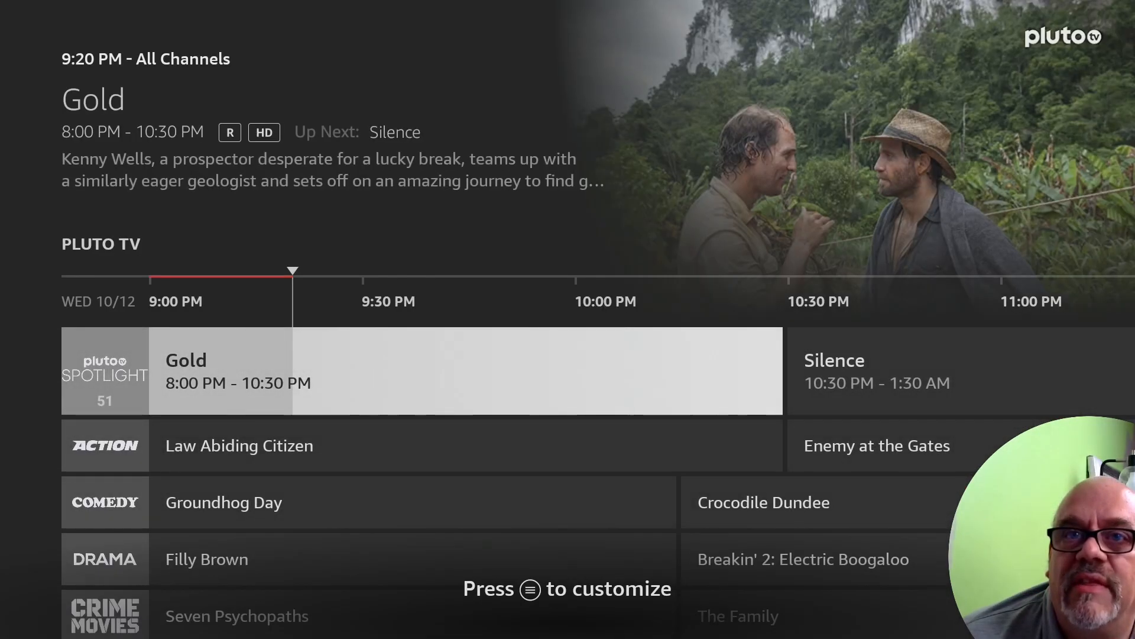
Step: Scroll through the Pluto TV channel guide listings
scroll(down, 3)
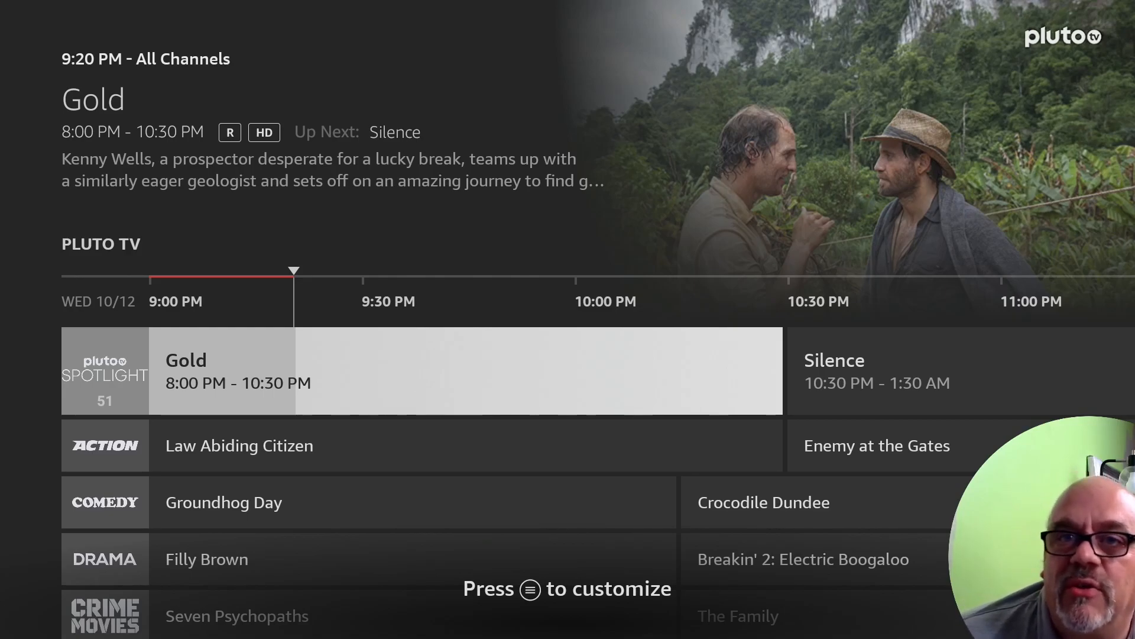
scroll(down, 3)
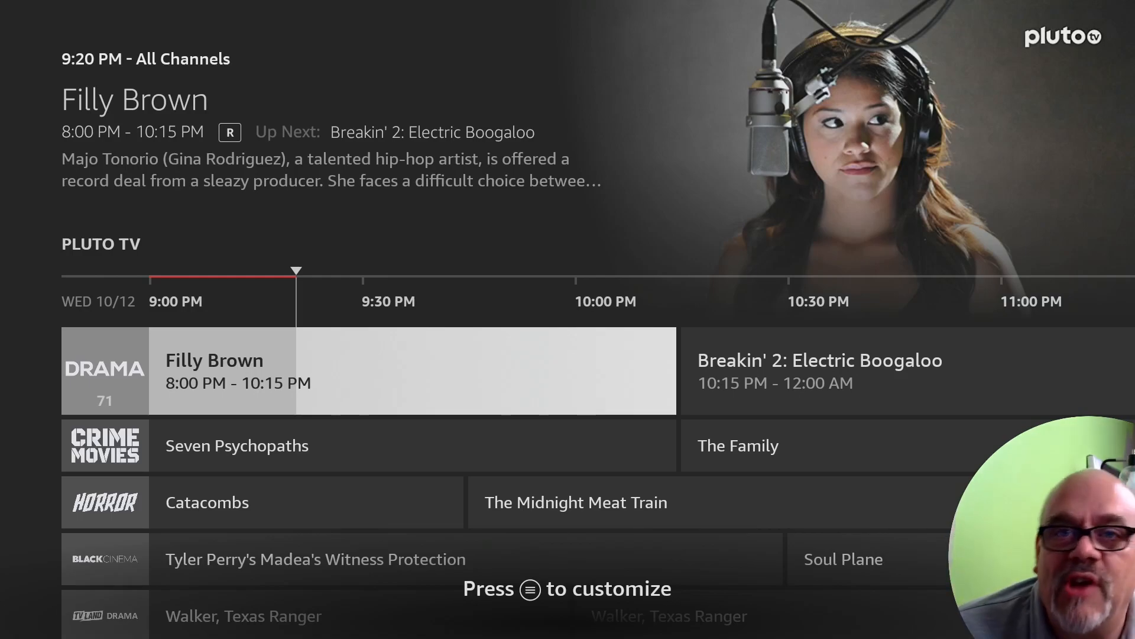
scroll(down, 3)
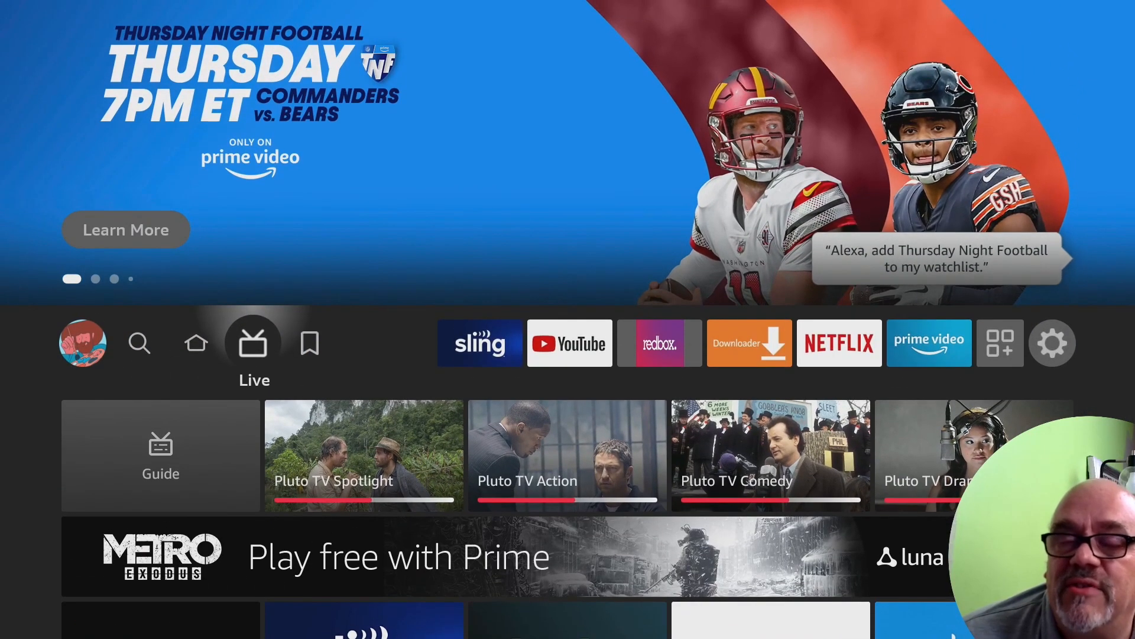
Step: Open Settings from the gear icon and visit the Preferences category
click(1052, 342)
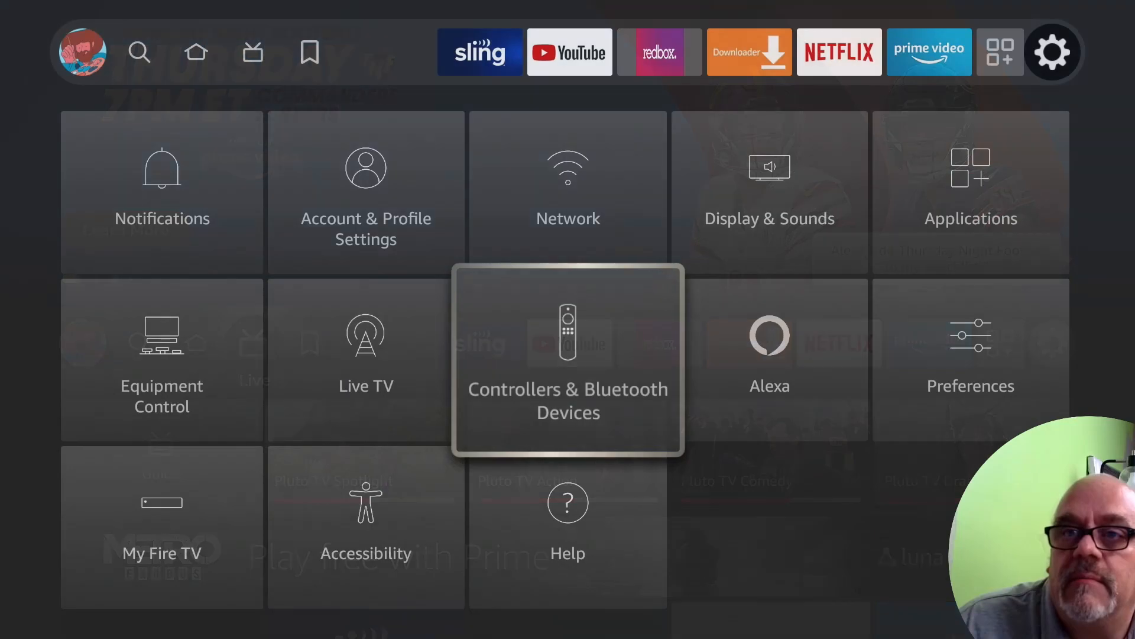
click(568, 361)
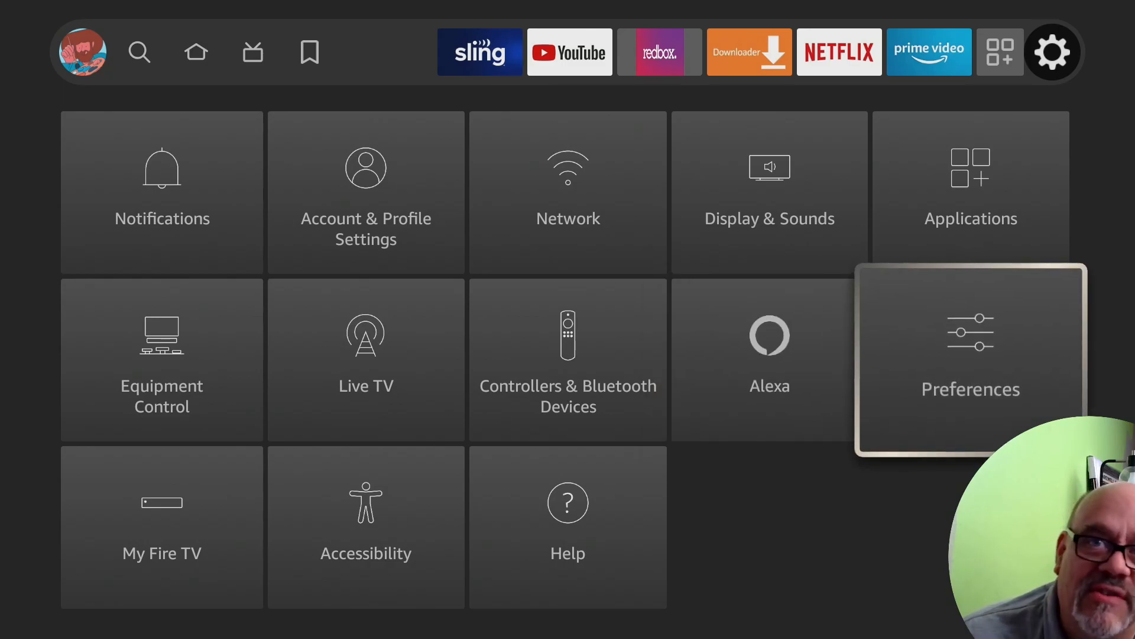
click(971, 358)
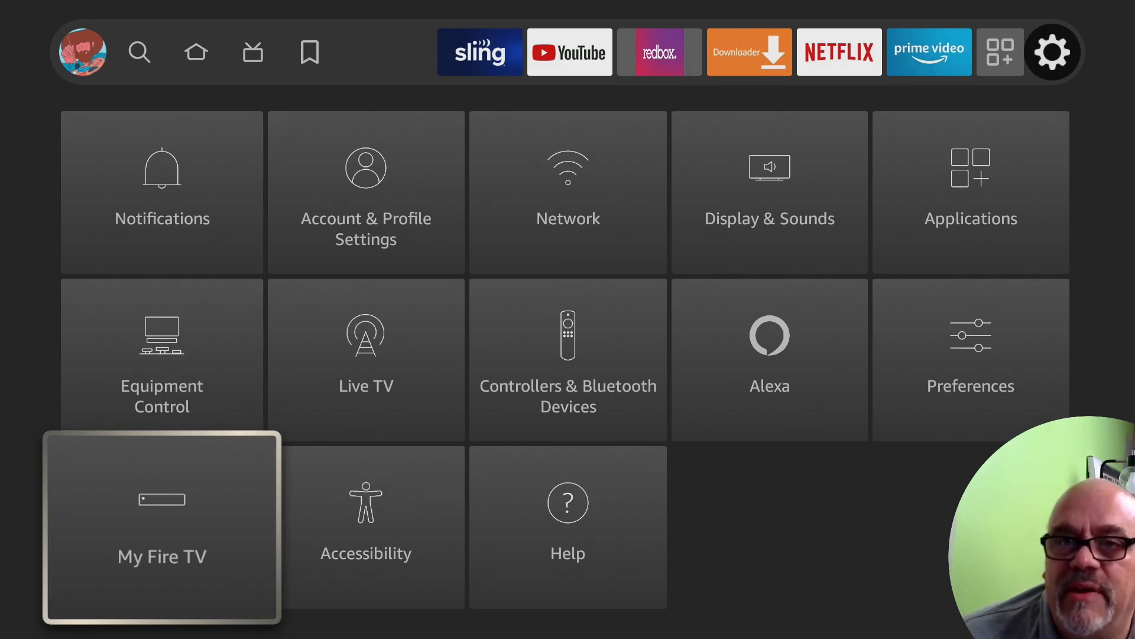
click(161, 526)
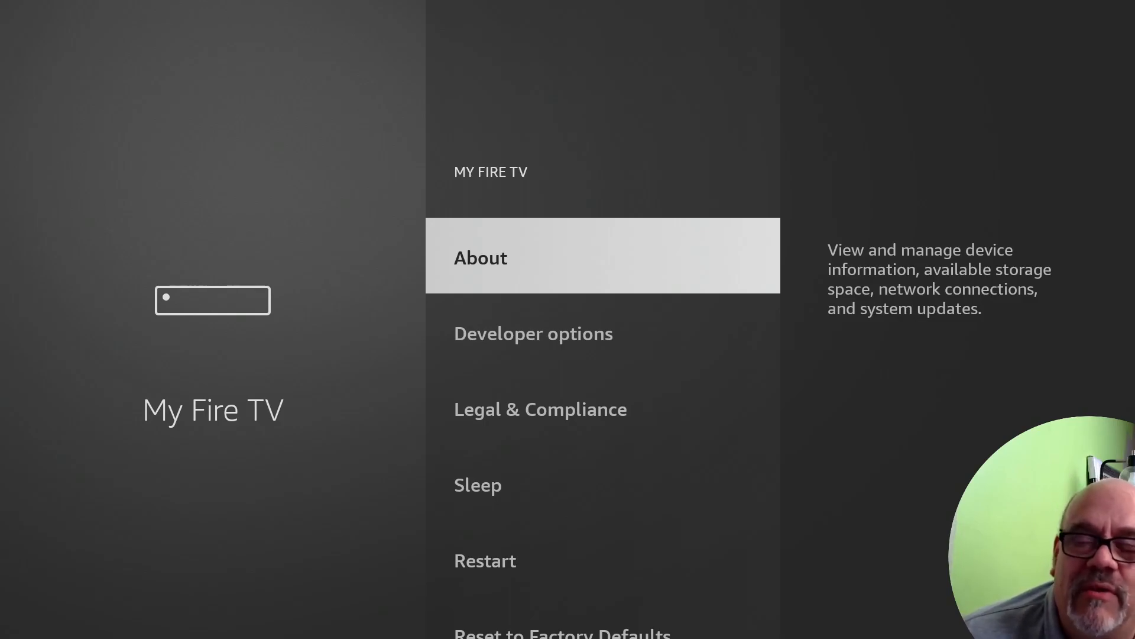
key(Down)
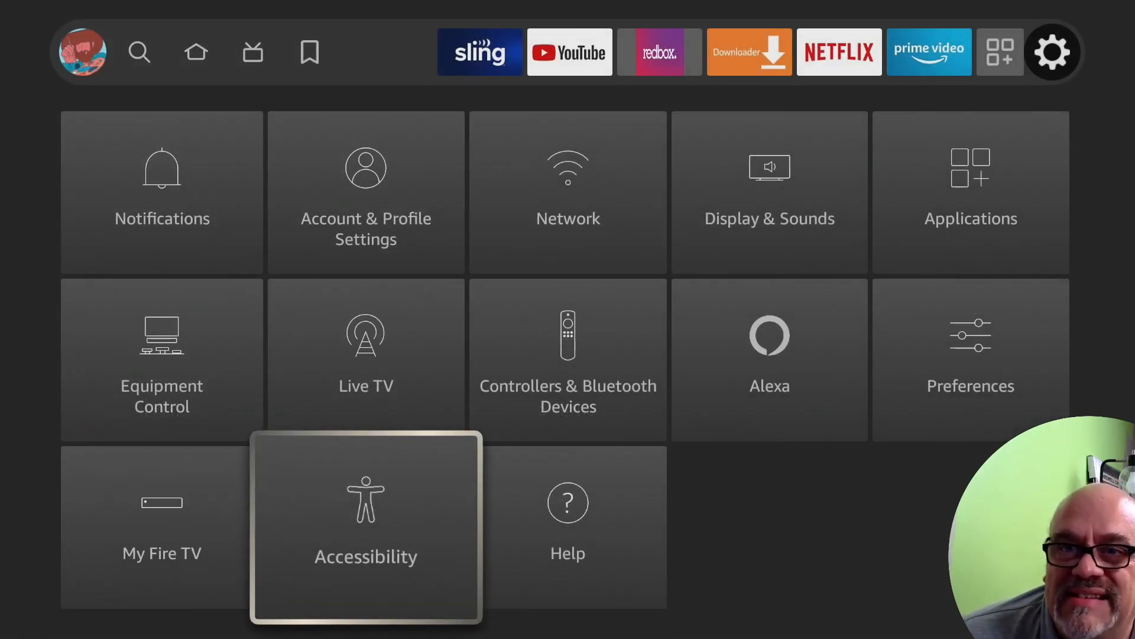
Step: Browse Accessibility settings and open Text Banner, which is off
click(364, 527)
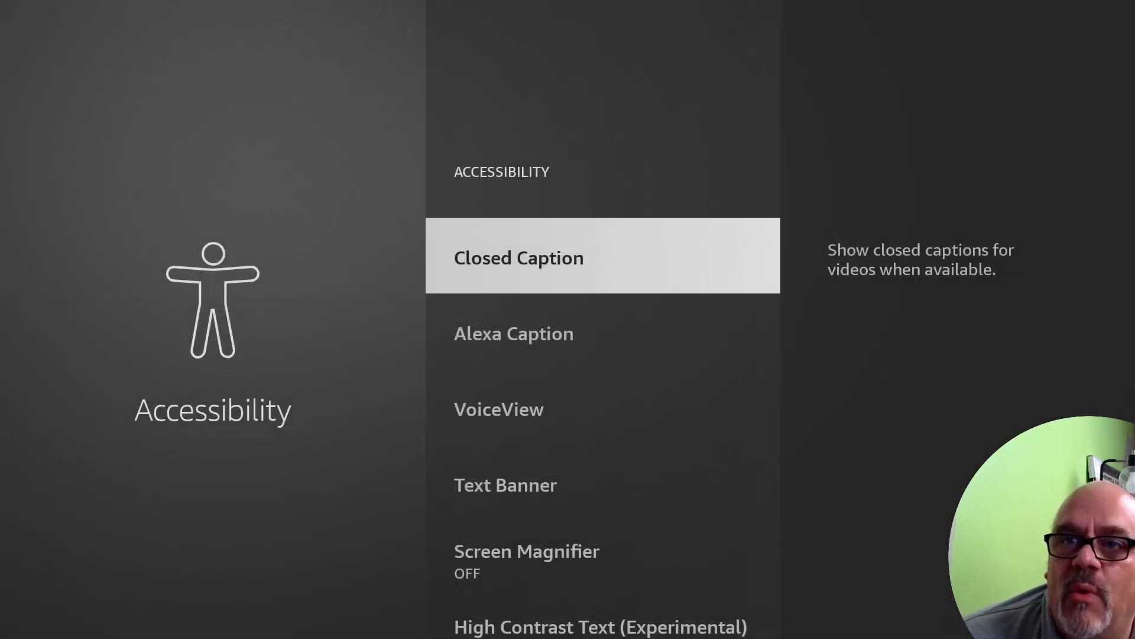
scroll(down, 3)
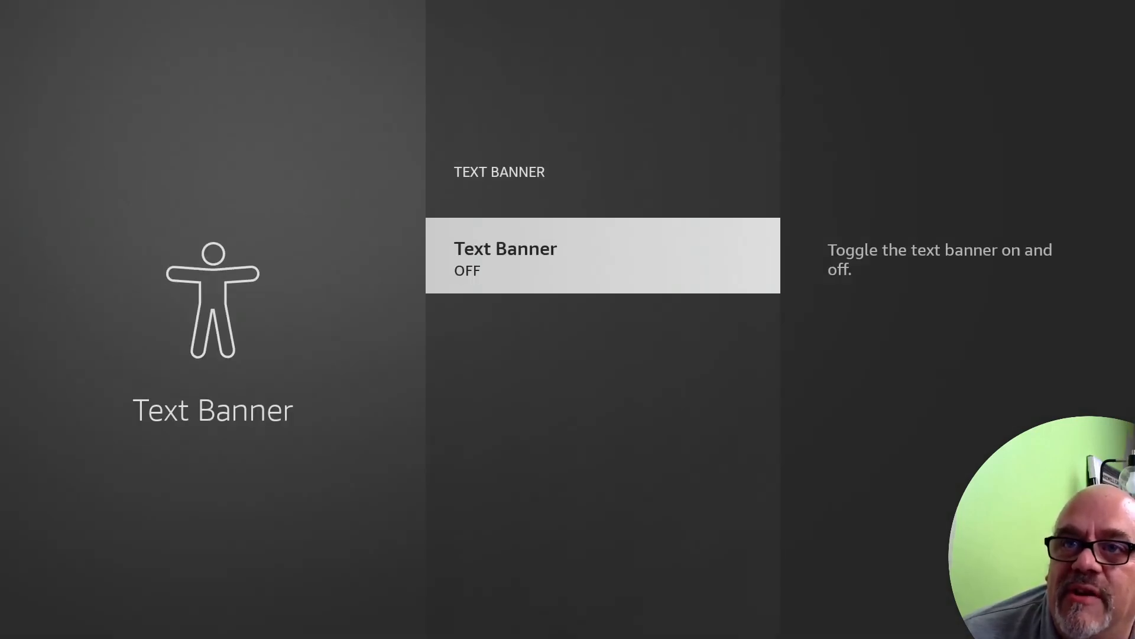
click(603, 255)
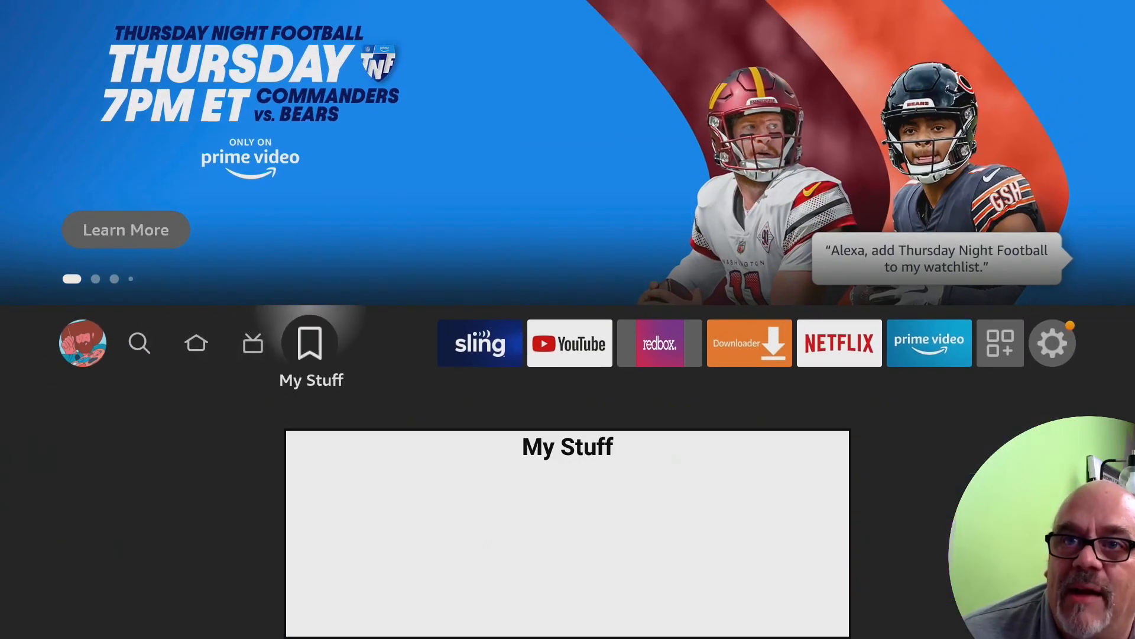
click(568, 342)
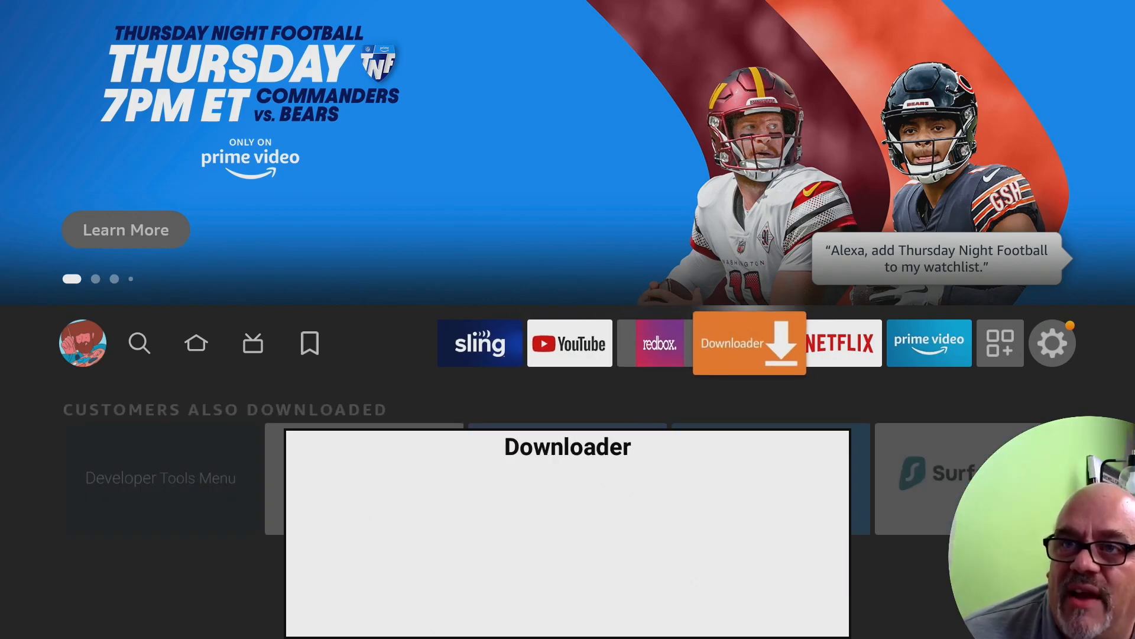
click(839, 343)
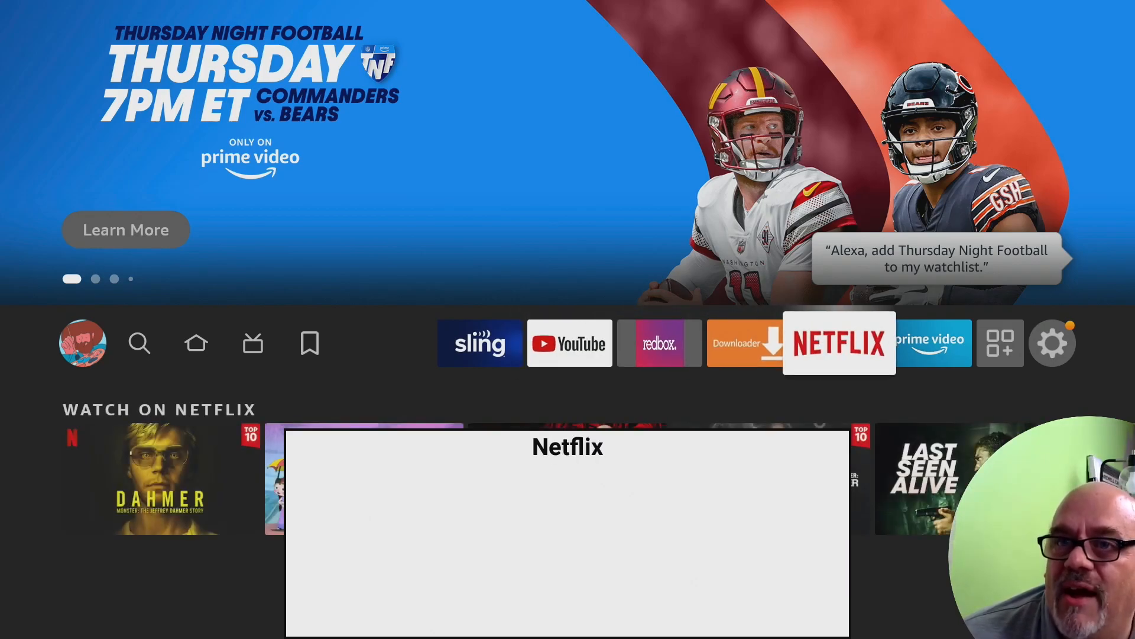